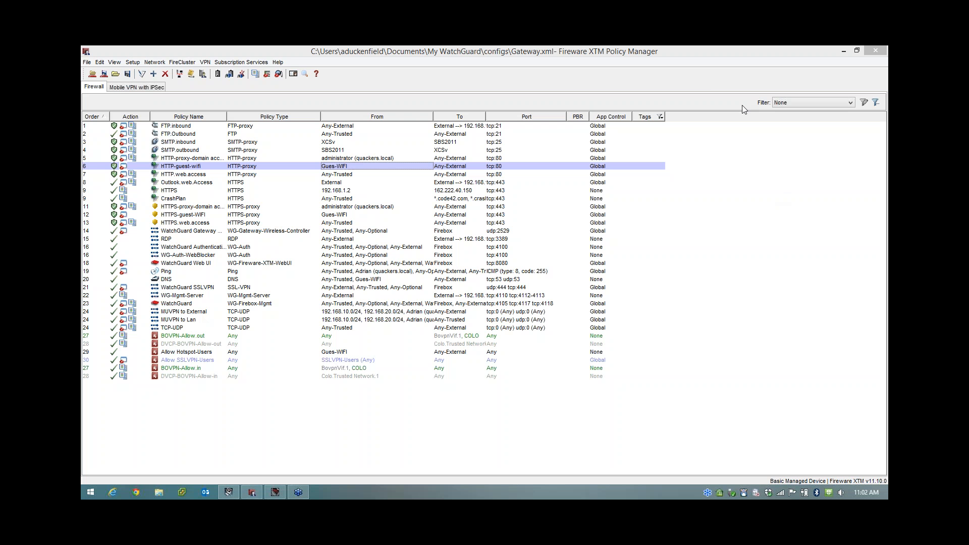
{"action": "mouse_move", "coordinate": [750, 107]}
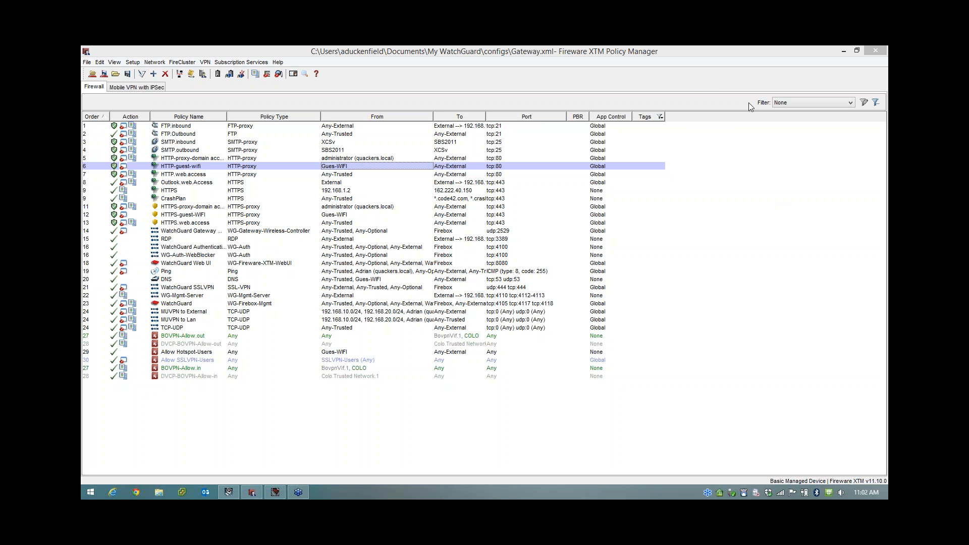
{"action": "mouse_move", "coordinate": [708, 93]}
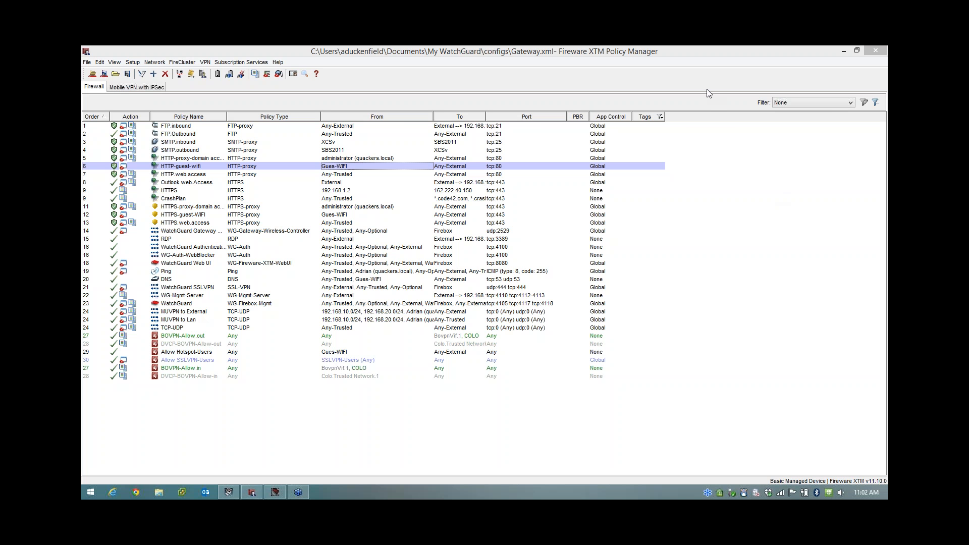
{"action": "mouse_move", "coordinate": [240, 50]}
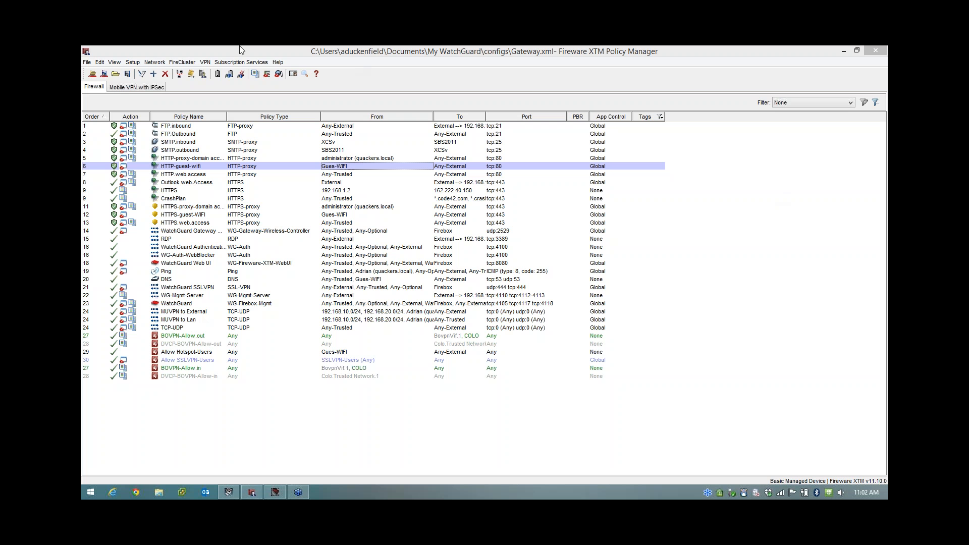
{"action": "mouse_move", "coordinate": [239, 58]}
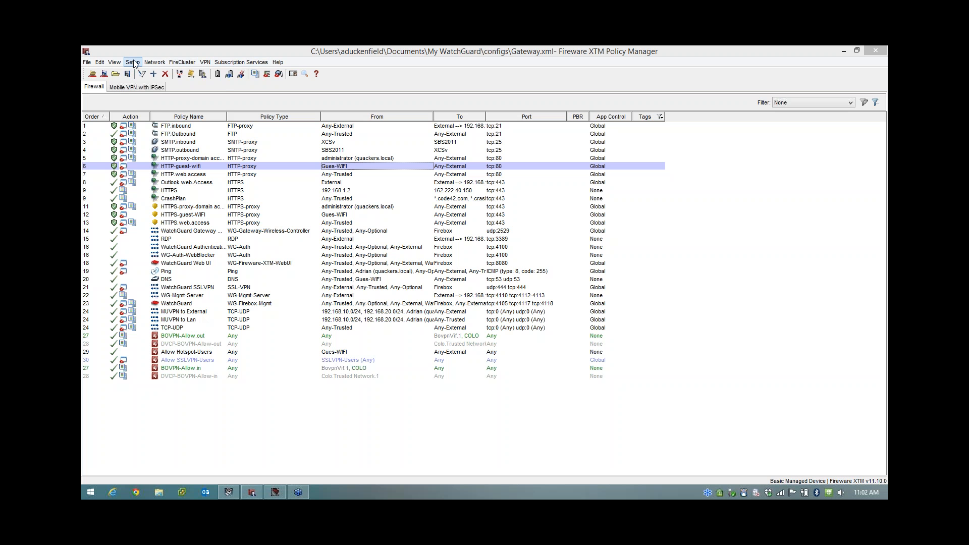
- Enable bandwidth and time quotas in Setup > Actions > Quotas, with no rules yet
{"action": "left_click", "coordinate": [132, 61]}
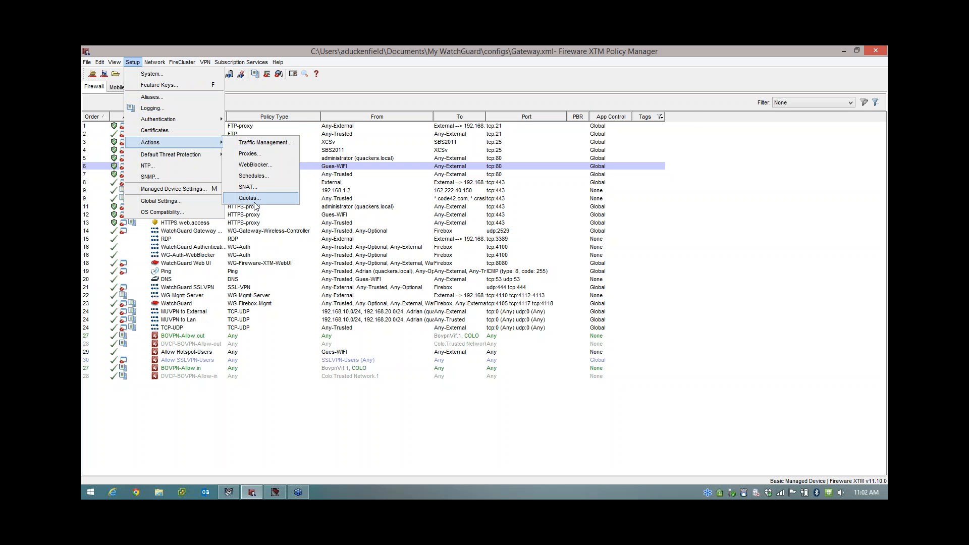
{"action": "left_click", "coordinate": [248, 198]}
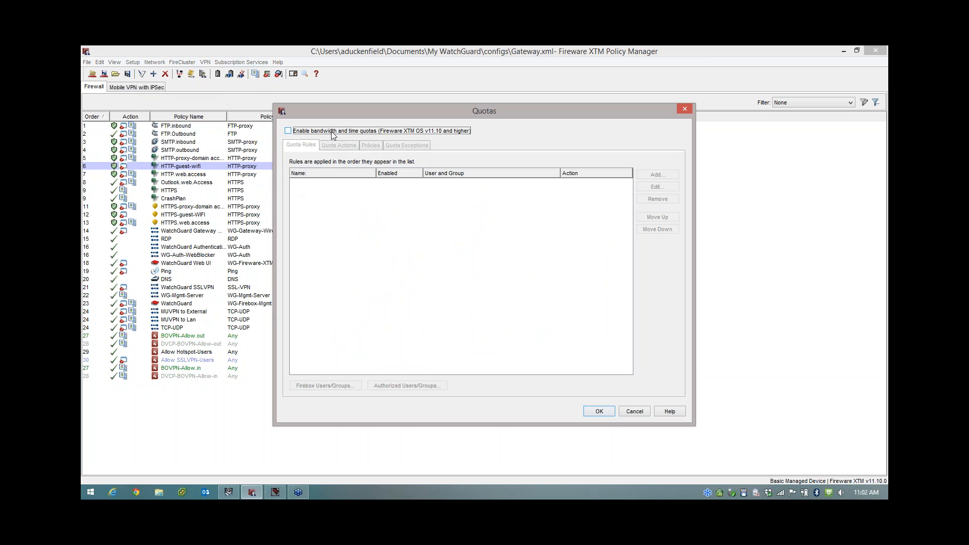
{"action": "left_click", "coordinate": [287, 130]}
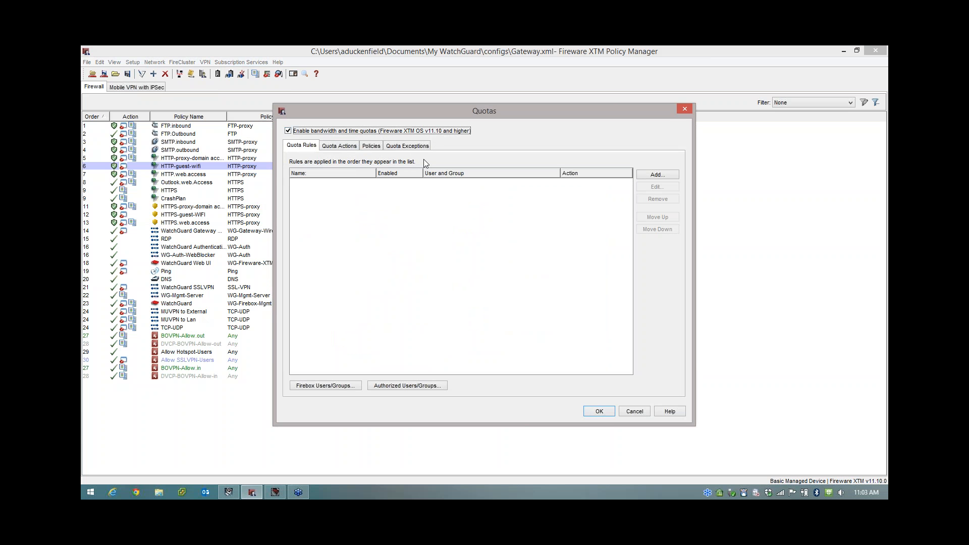
{"action": "mouse_move", "coordinate": [435, 159]}
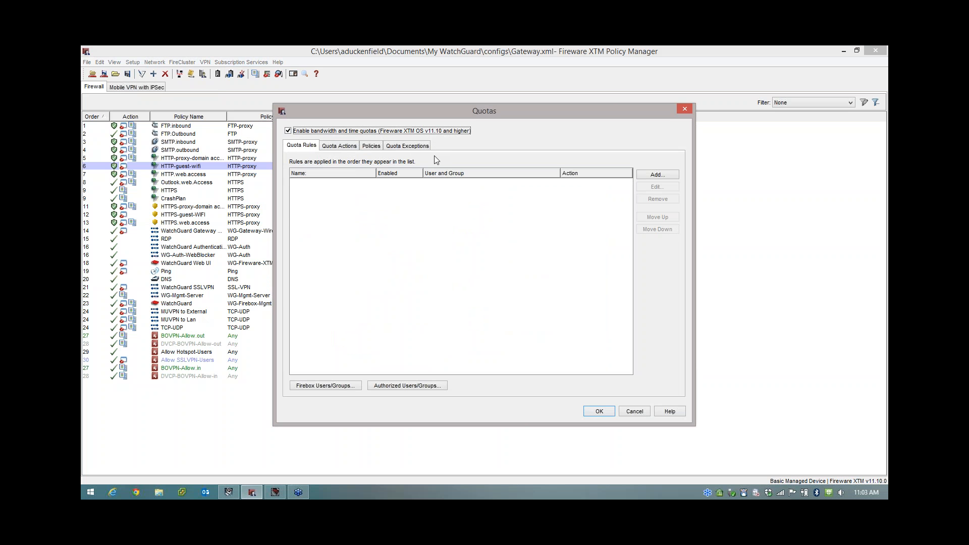
{"action": "mouse_move", "coordinate": [313, 338]}
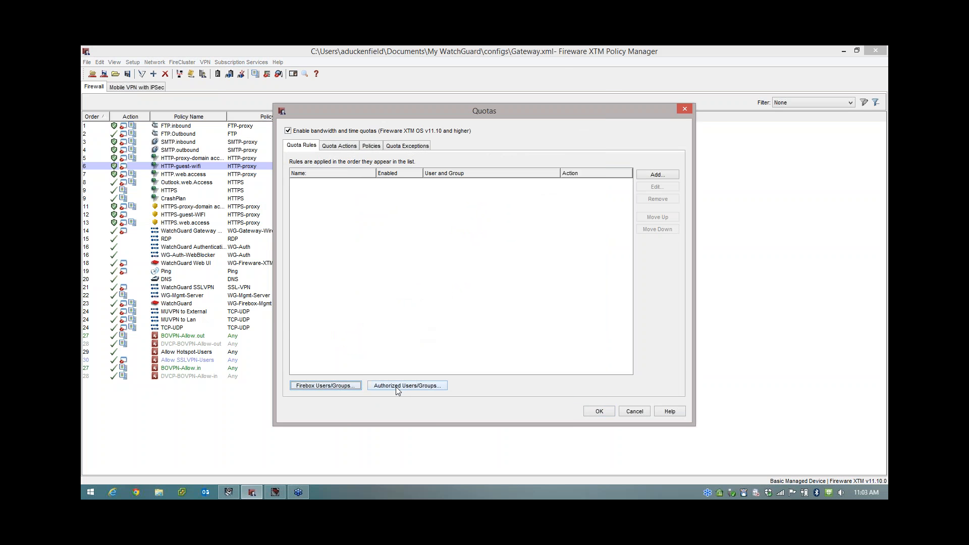
{"action": "left_click", "coordinate": [407, 386]}
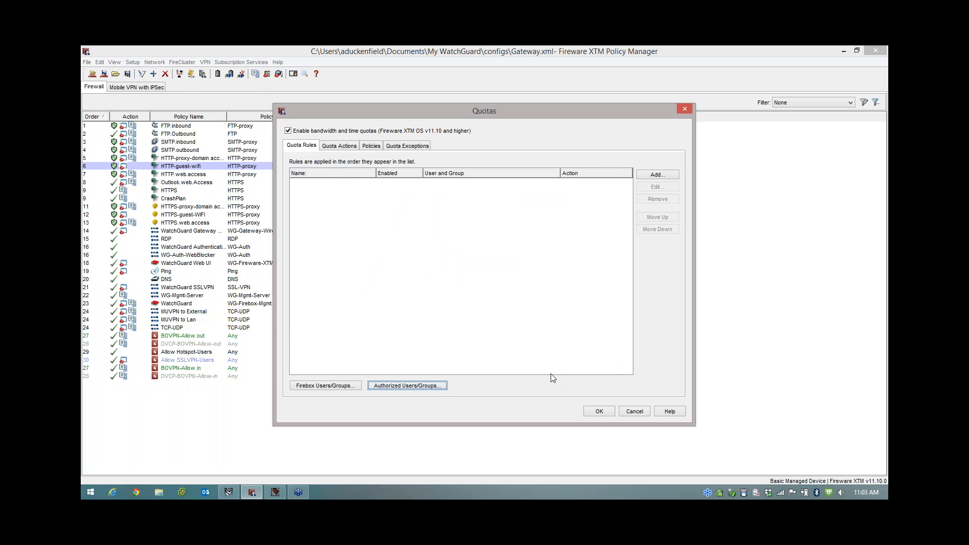
{"action": "mouse_move", "coordinate": [413, 297]}
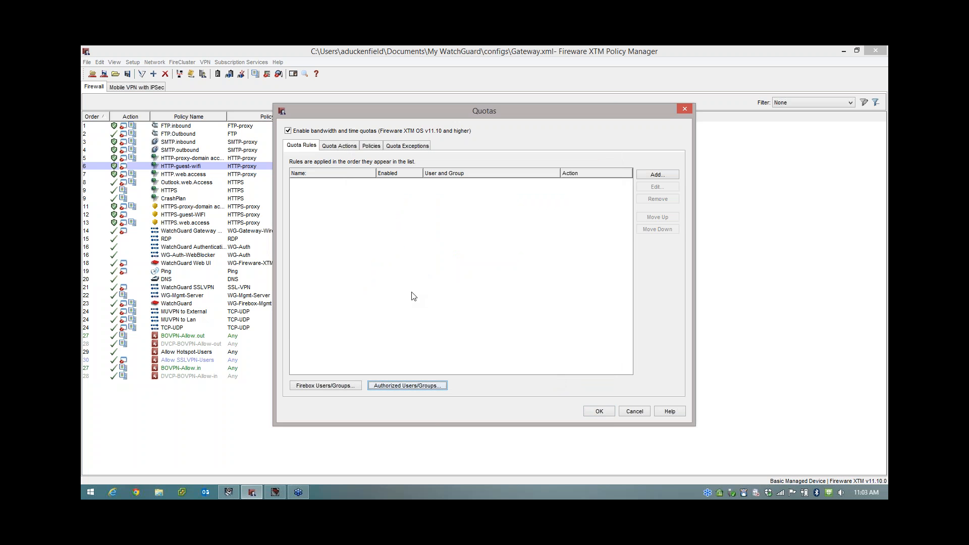
{"action": "left_click", "coordinate": [407, 385]}
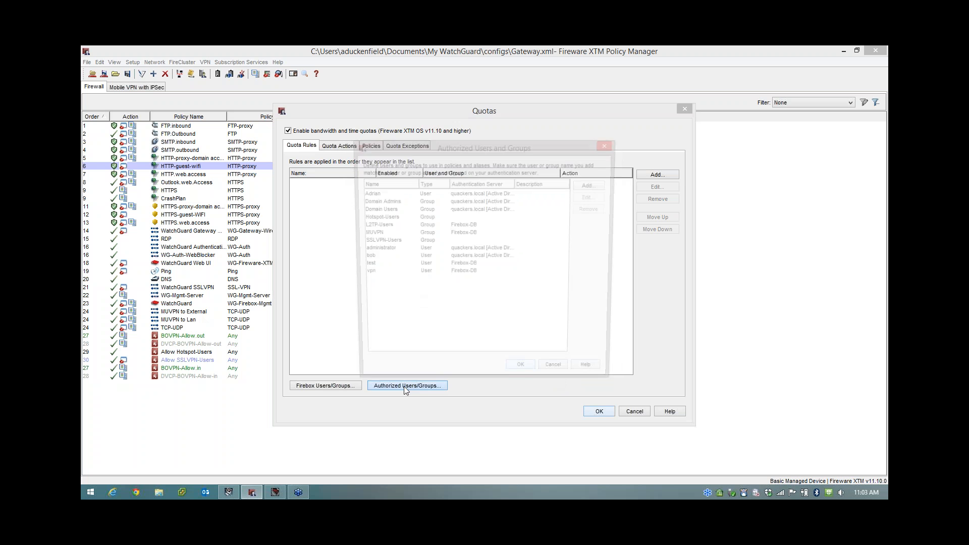
{"action": "left_click", "coordinate": [407, 385]}
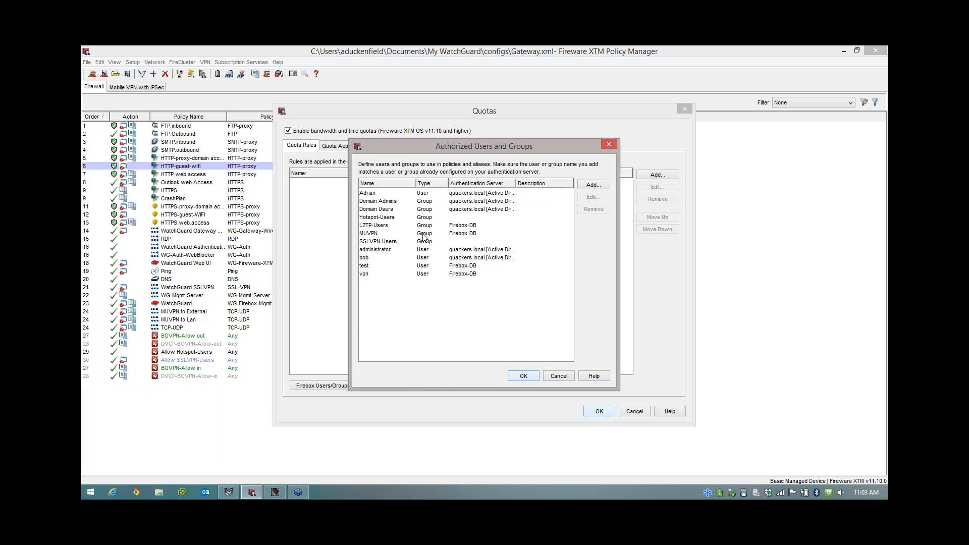
{"action": "mouse_move", "coordinate": [469, 201]}
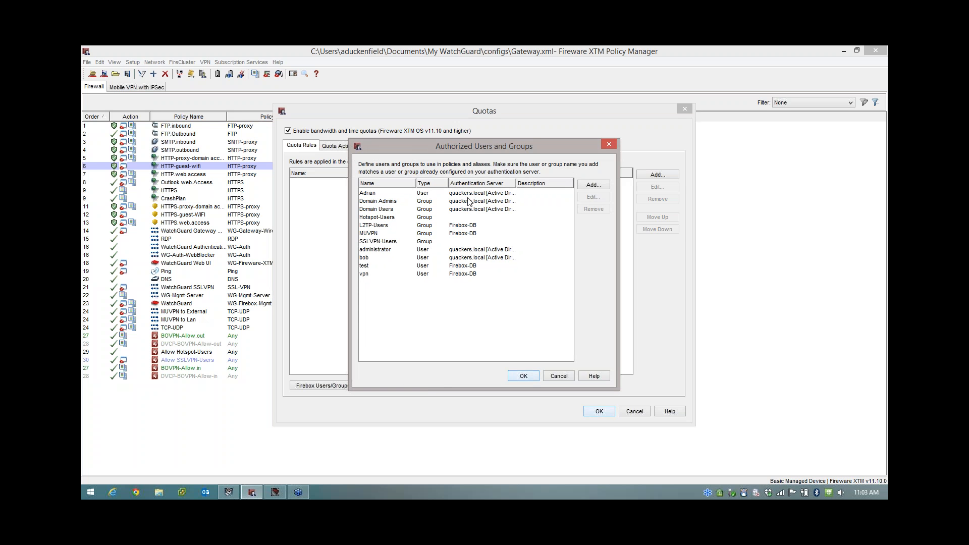
{"action": "mouse_move", "coordinate": [385, 199]}
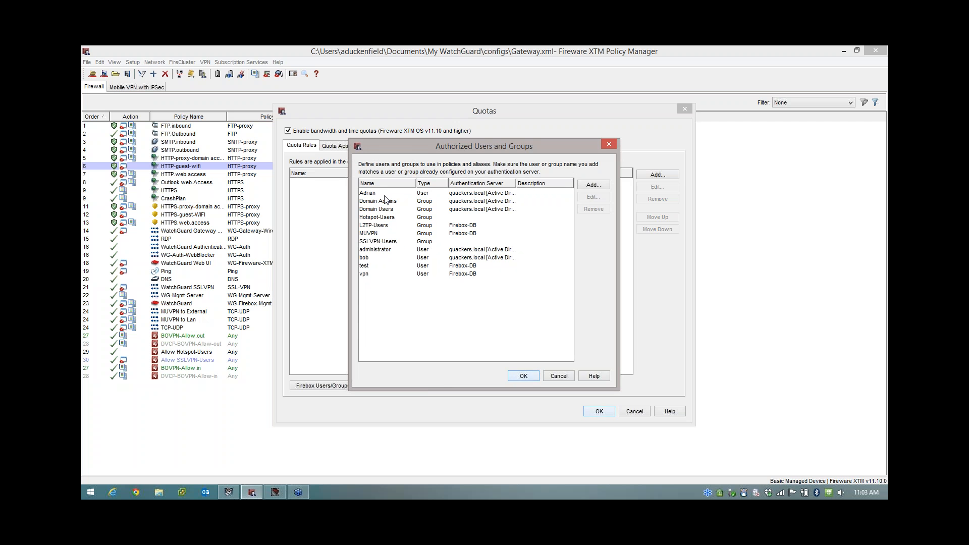
{"action": "left_click", "coordinate": [368, 192]}
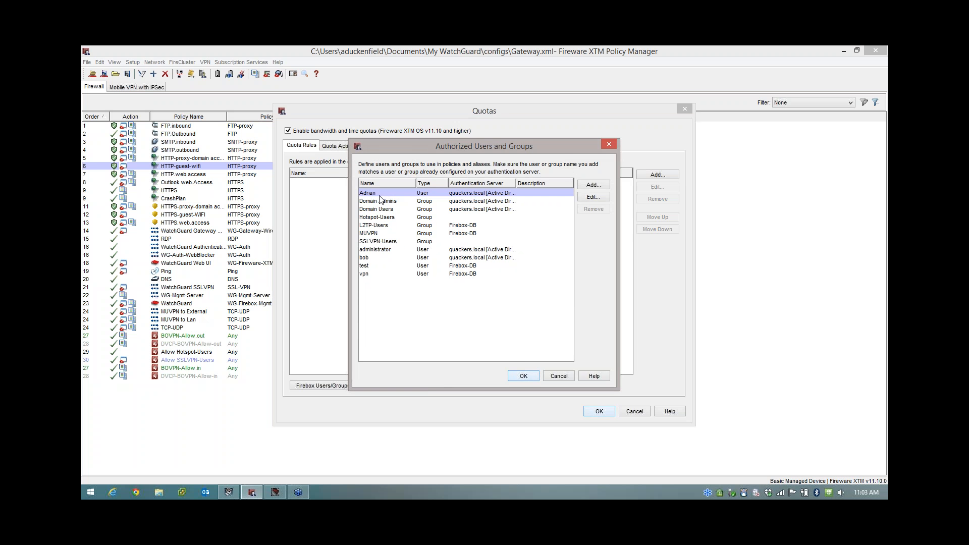
{"action": "mouse_move", "coordinate": [589, 162]}
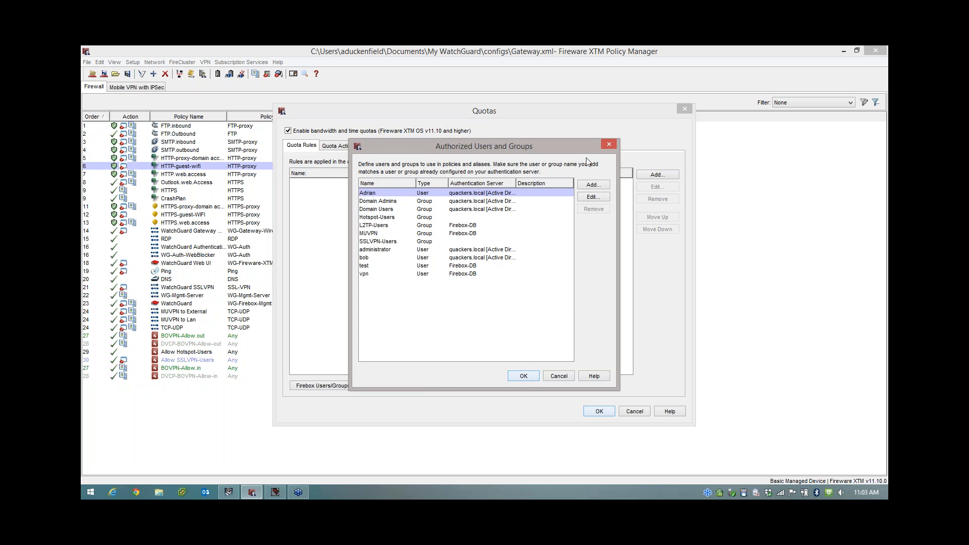
{"action": "left_click", "coordinate": [557, 376]}
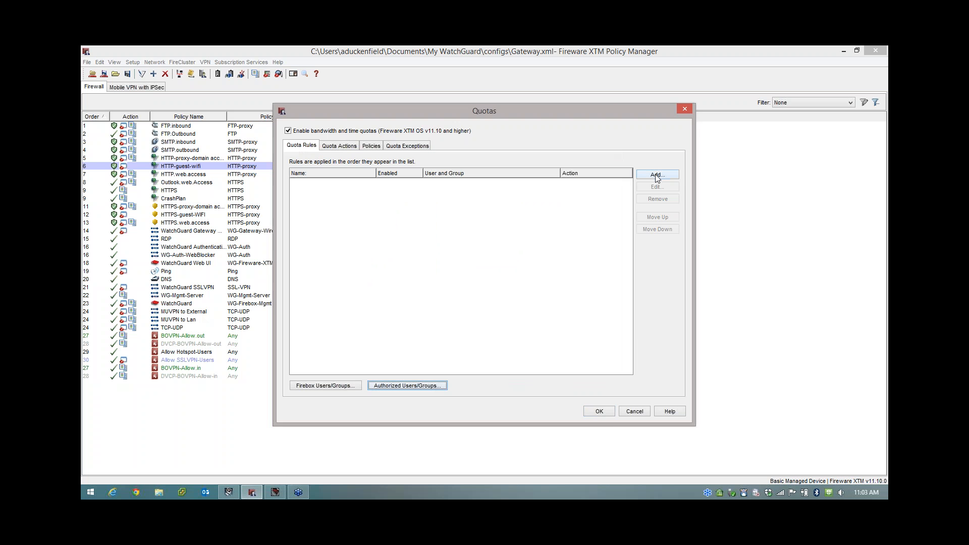
- Add a quota rule named 'new rule' containing user Adrian (quackers.local)
{"action": "left_click", "coordinate": [657, 174]}
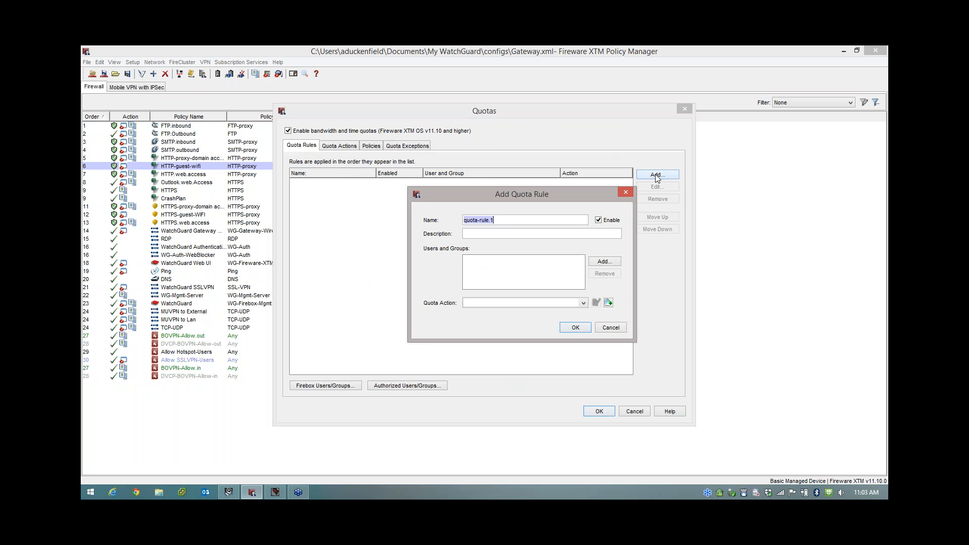
{"action": "type", "text": "new rule"}
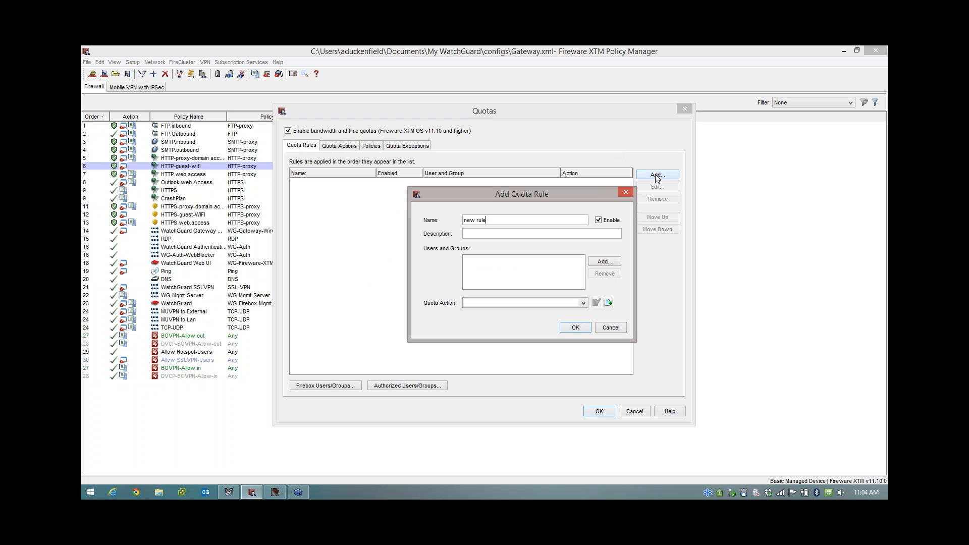
{"action": "mouse_move", "coordinate": [432, 259]}
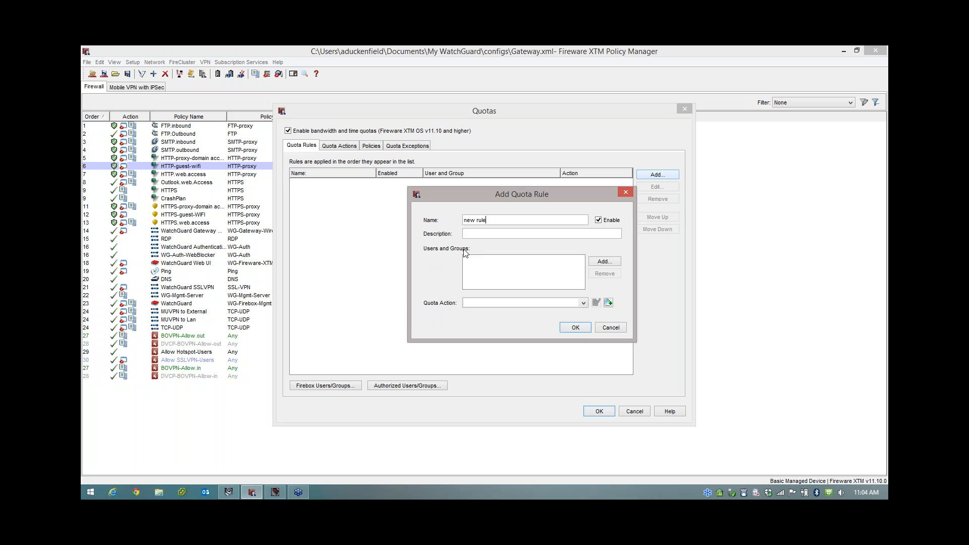
{"action": "mouse_move", "coordinate": [605, 261]}
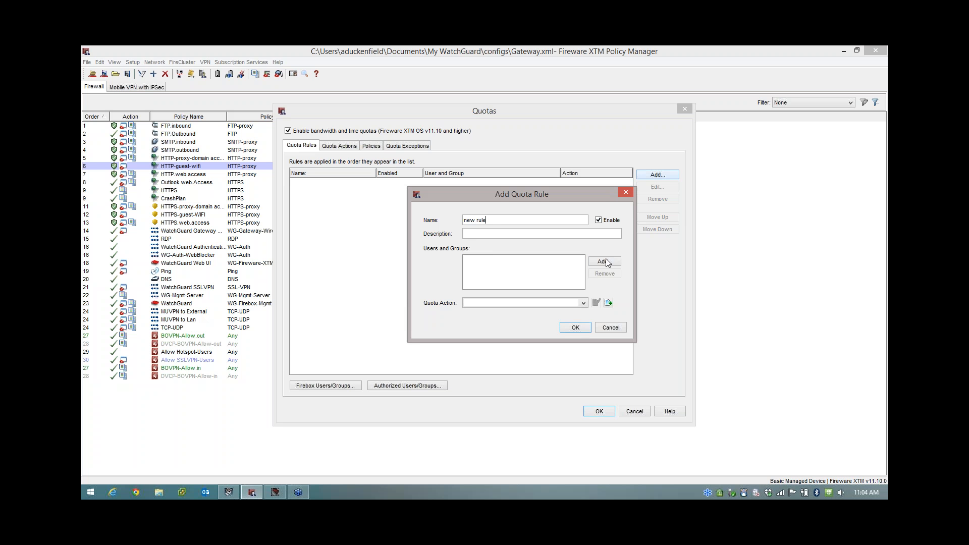
{"action": "left_click", "coordinate": [604, 260]}
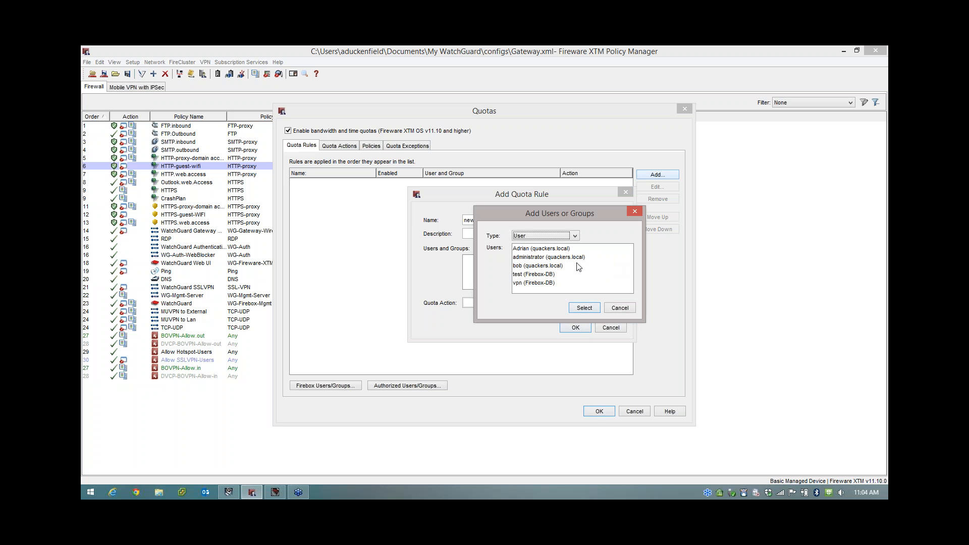
{"action": "left_click", "coordinate": [540, 248]}
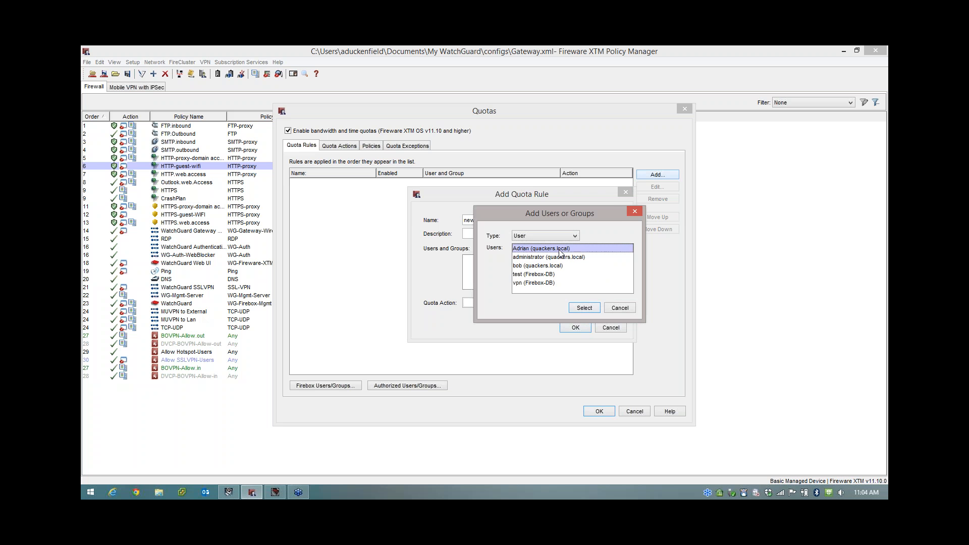
{"action": "left_click", "coordinate": [583, 308]}
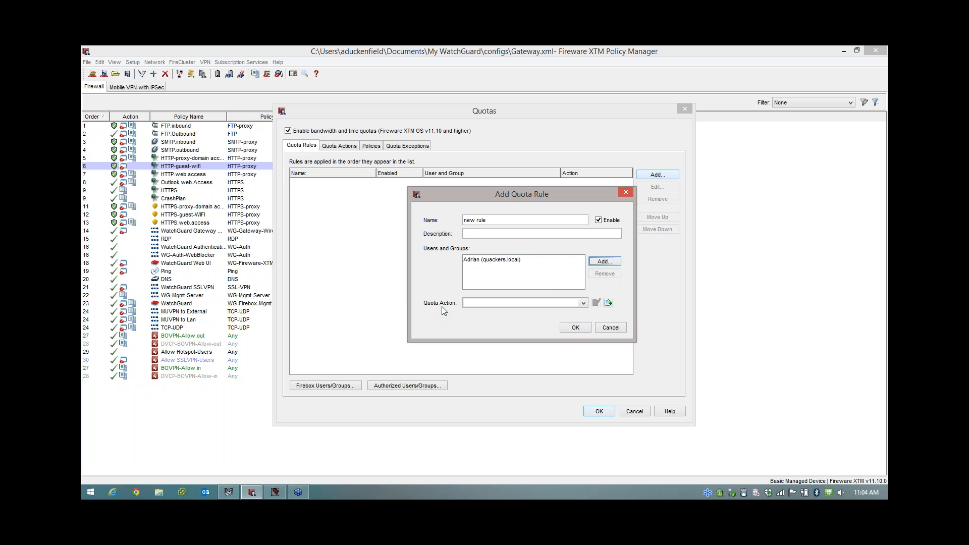
{"action": "left_click", "coordinate": [582, 303]}
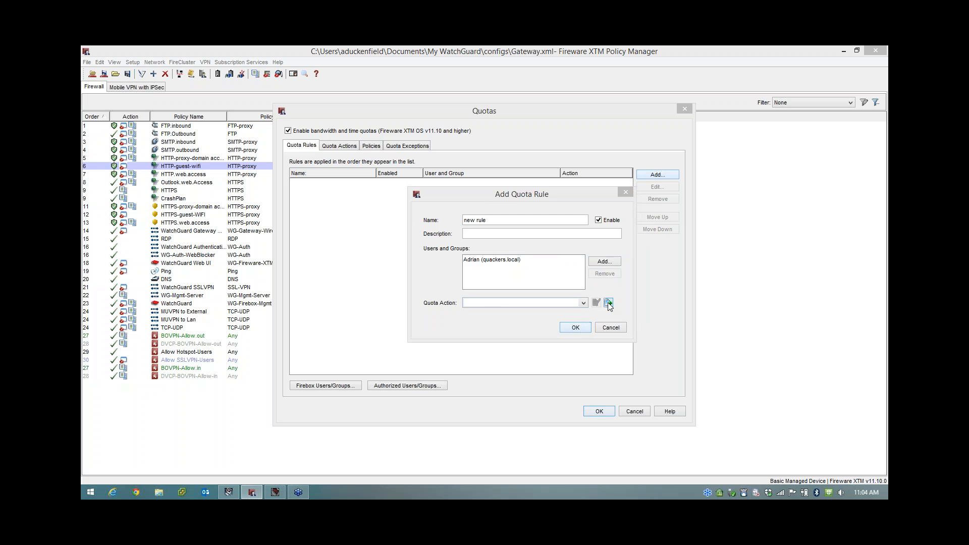
- Create quota-action.1 with a 2-minute daily time limit and 2 MB daily bandwidth
{"action": "left_click", "coordinate": [608, 302]}
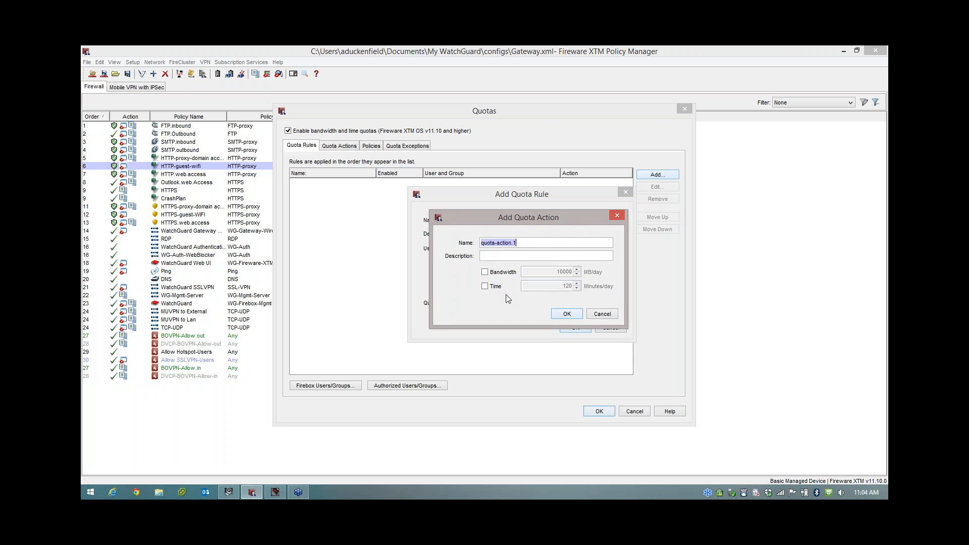
{"action": "left_click", "coordinate": [485, 286]}
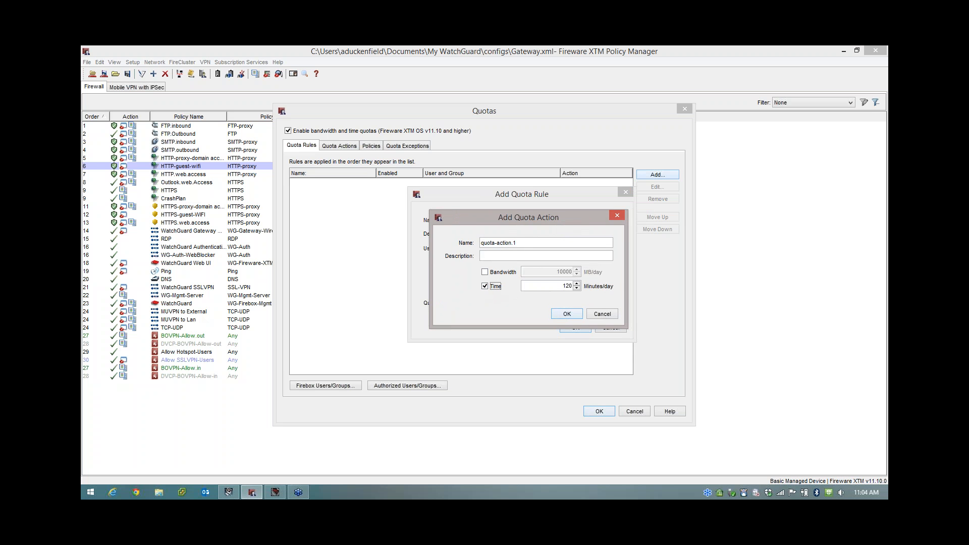
{"action": "type", "text": "2"}
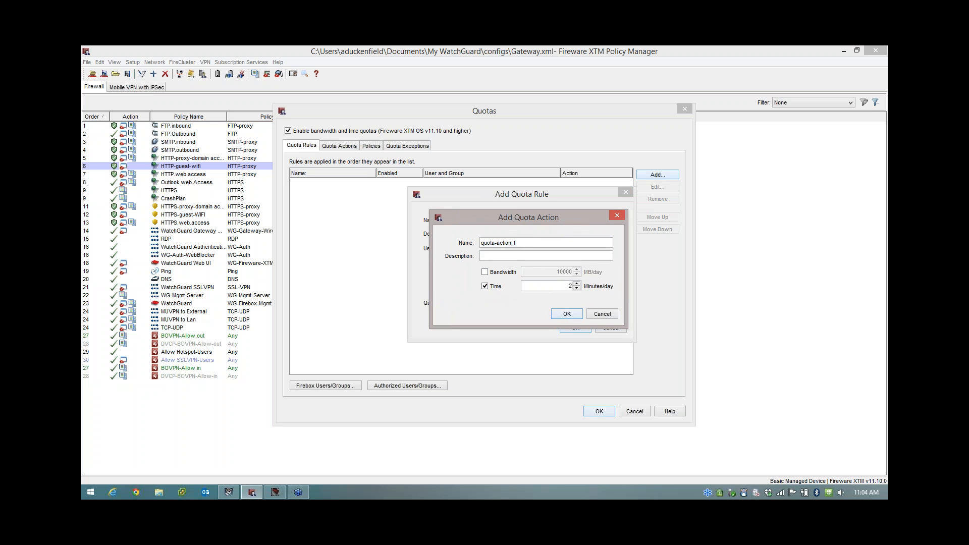
{"action": "left_click", "coordinate": [485, 272]}
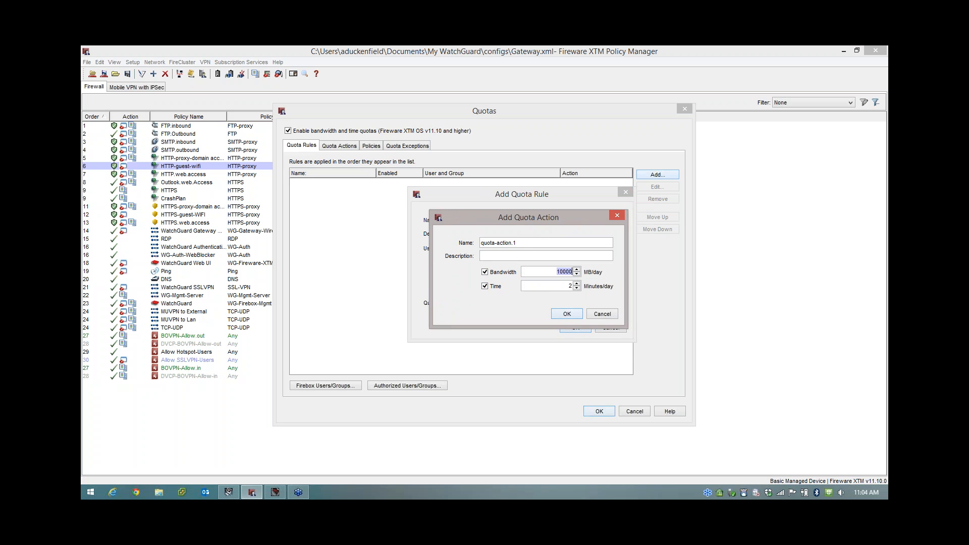
{"action": "type", "text": "2"}
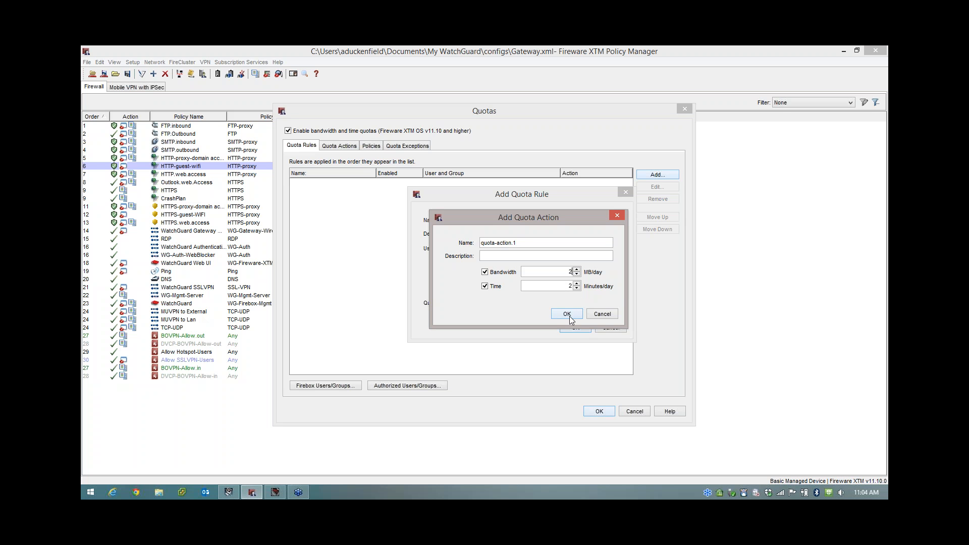
{"action": "left_click", "coordinate": [565, 314]}
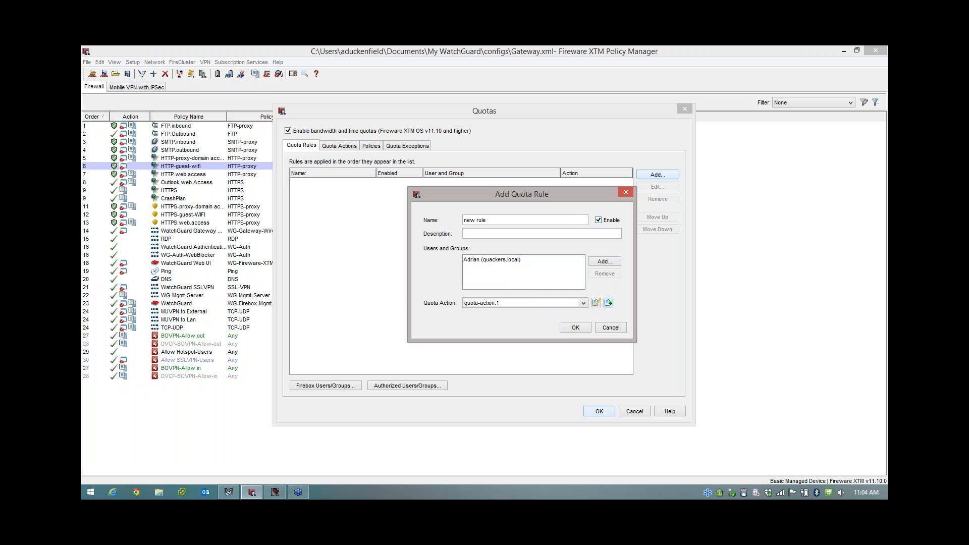
{"action": "mouse_move", "coordinate": [516, 265]}
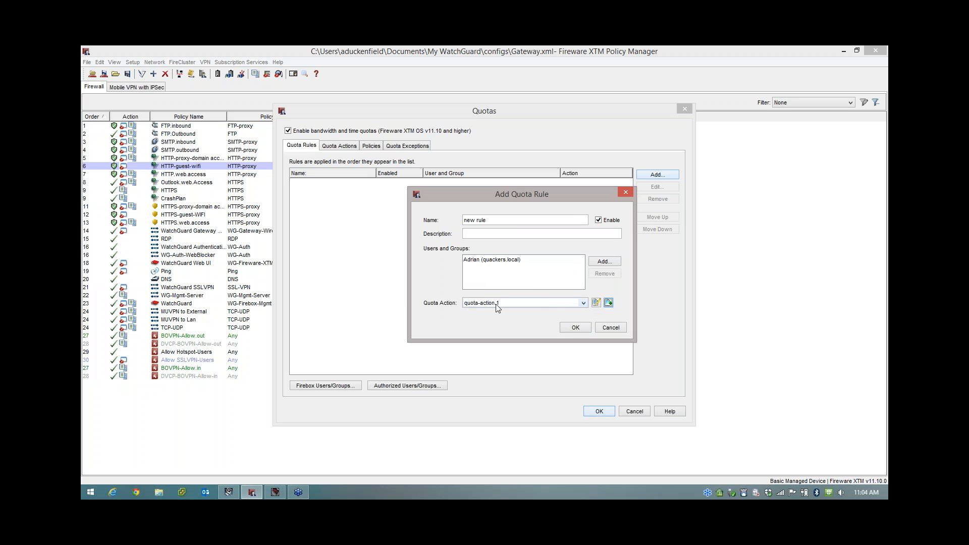
- Save 'new rule' using quota-action.1 and view the Quota Actions list
{"action": "left_click", "coordinate": [574, 328]}
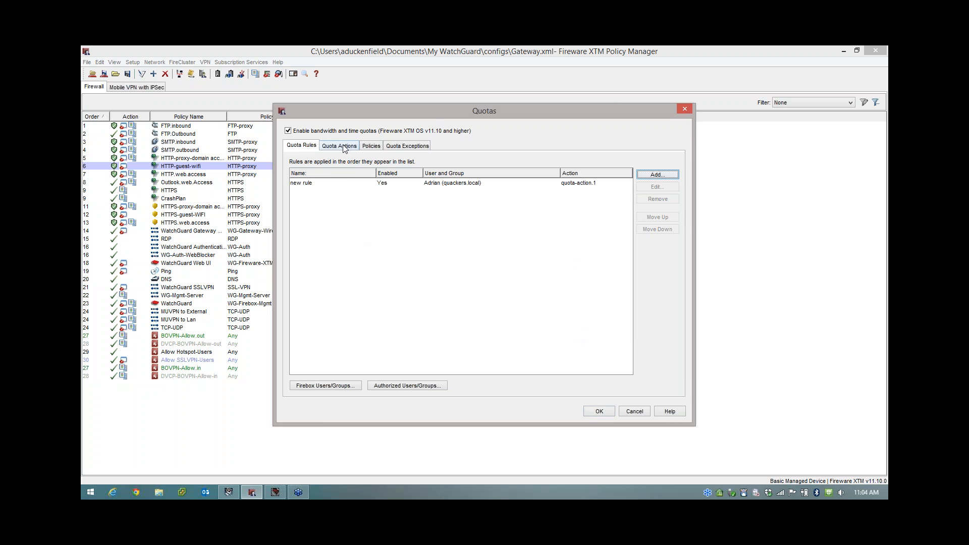
{"action": "left_click", "coordinate": [338, 145]}
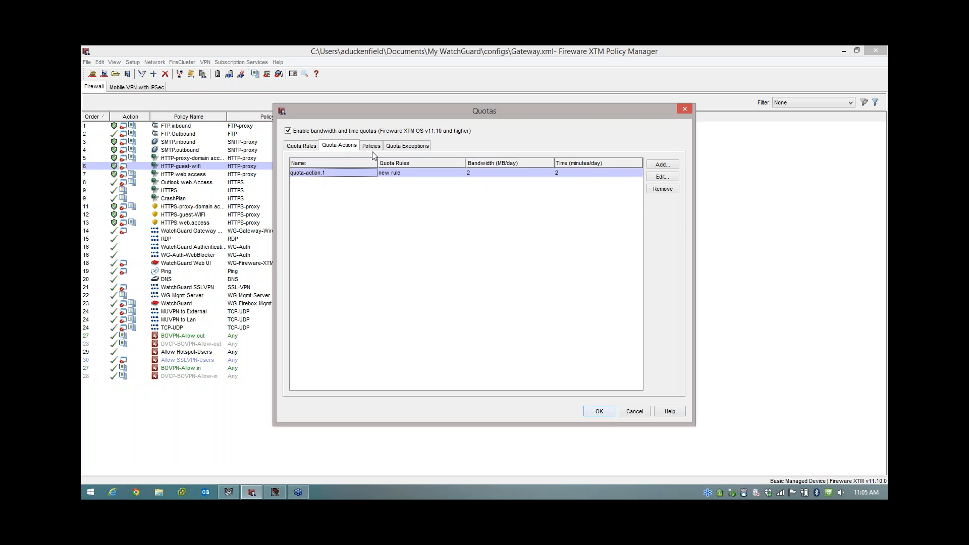
- Set quotas to Enabled for HTTP-proxy-domain access and HTTPS-proxy-domain access, then close Quotas
{"action": "left_click", "coordinate": [370, 145]}
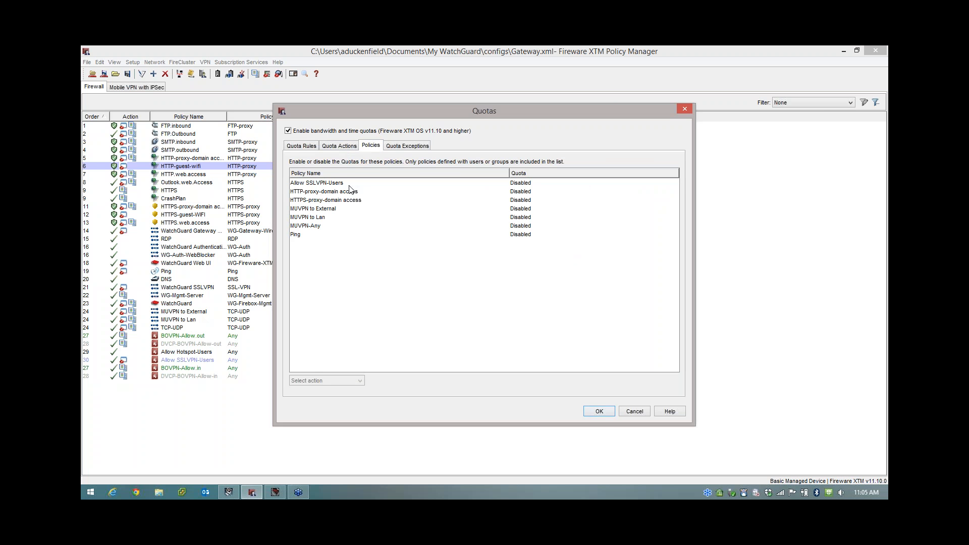
{"action": "left_click", "coordinate": [324, 190]}
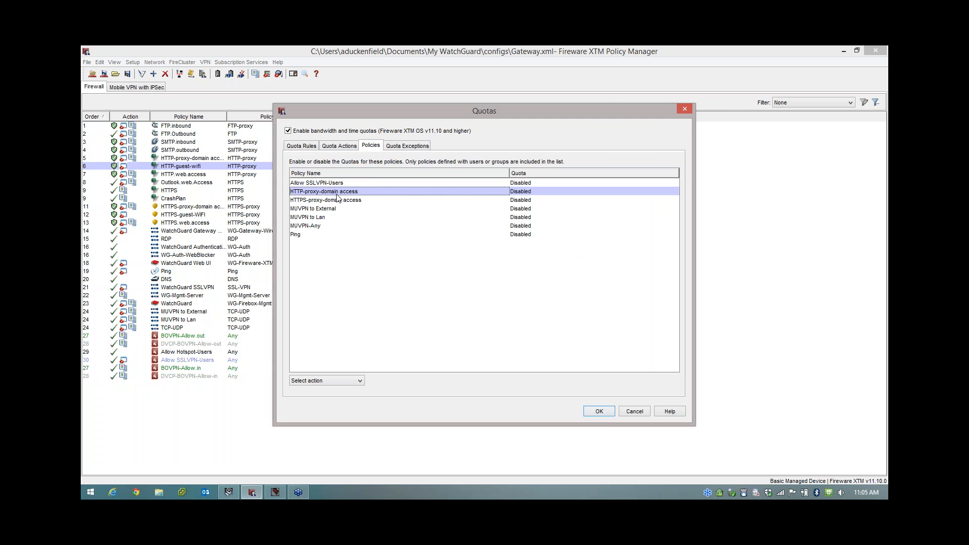
{"action": "left_click", "coordinate": [325, 199]}
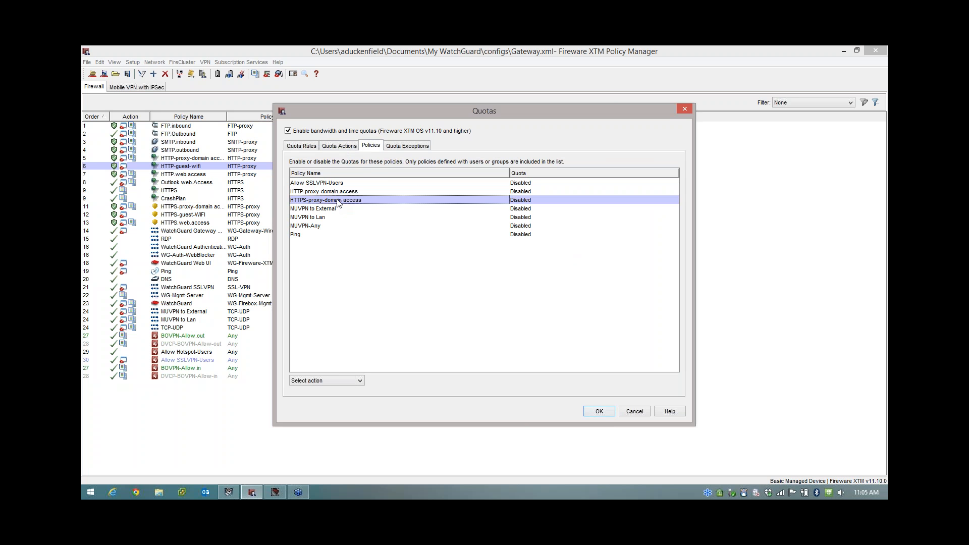
{"action": "left_click", "coordinate": [324, 190]}
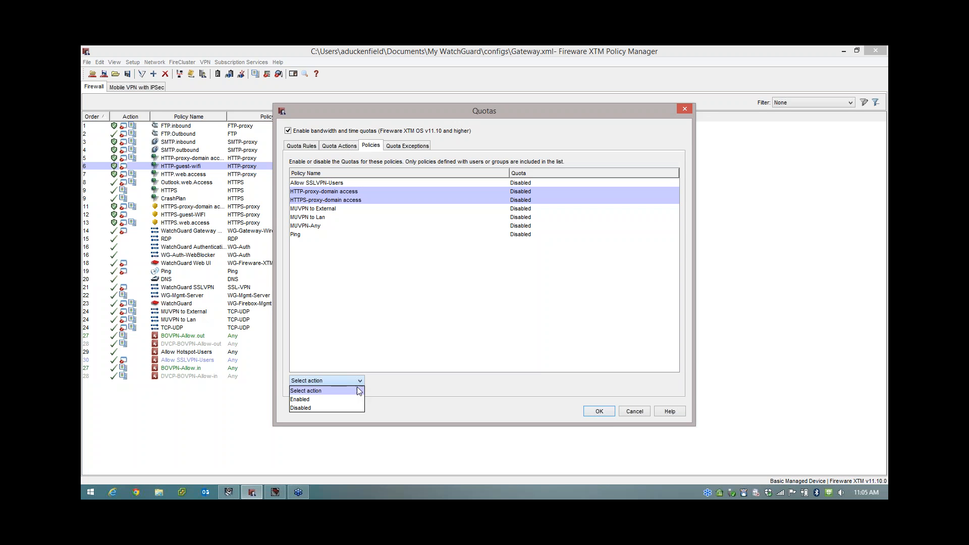
{"action": "mouse_move", "coordinate": [300, 399]}
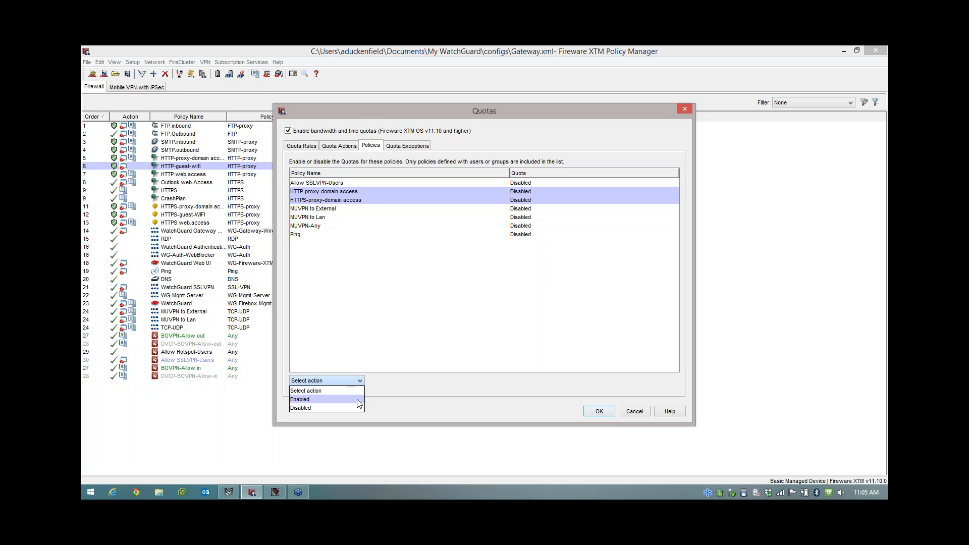
{"action": "left_click", "coordinate": [300, 399]}
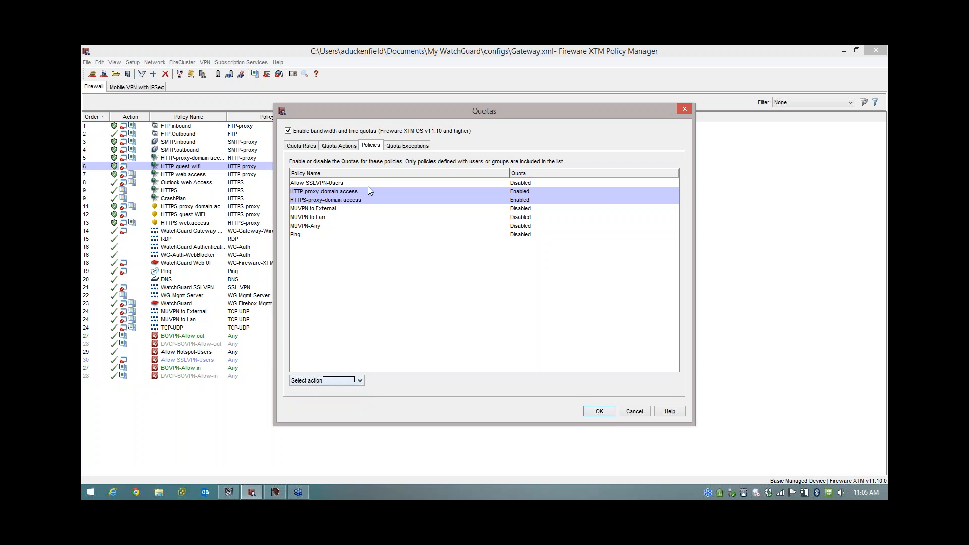
{"action": "left_click", "coordinate": [407, 146]}
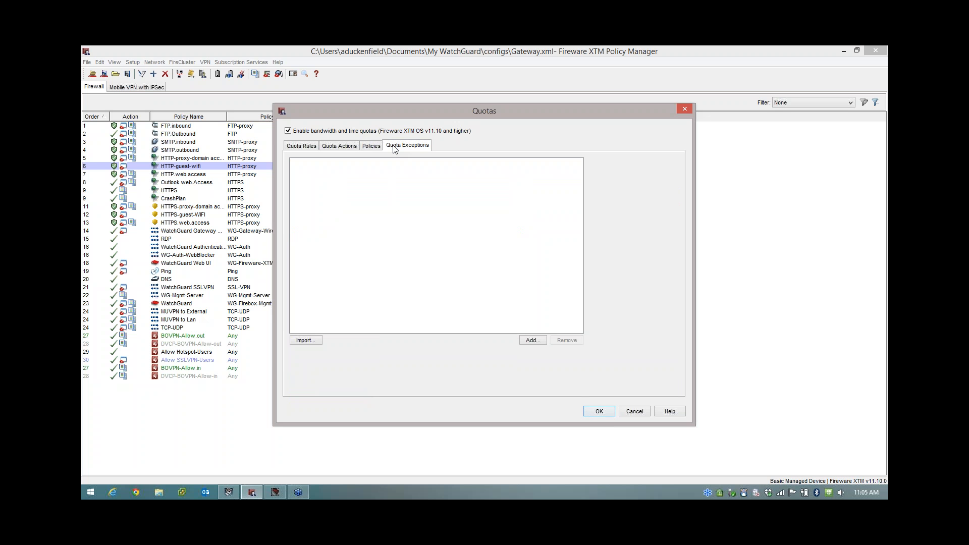
{"action": "mouse_move", "coordinate": [580, 357]}
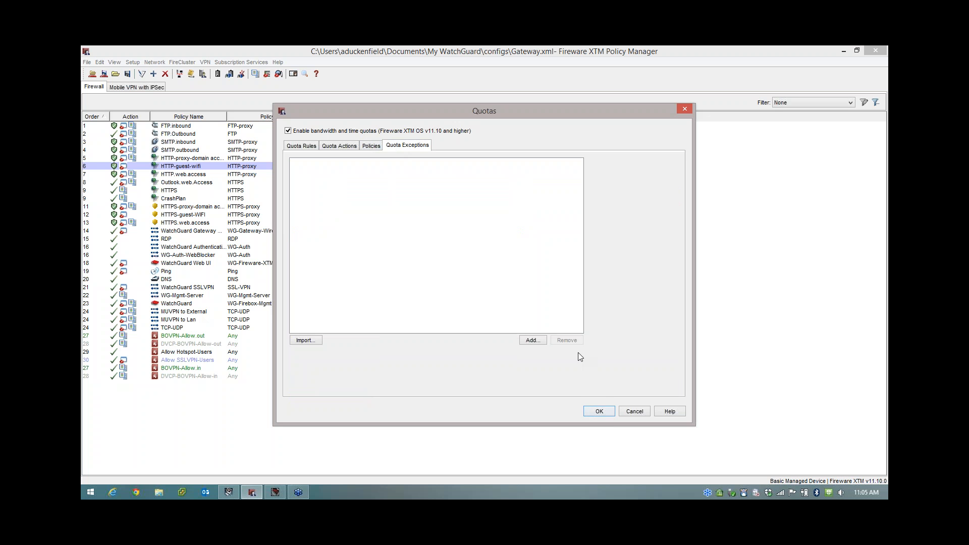
{"action": "left_click", "coordinate": [597, 411]}
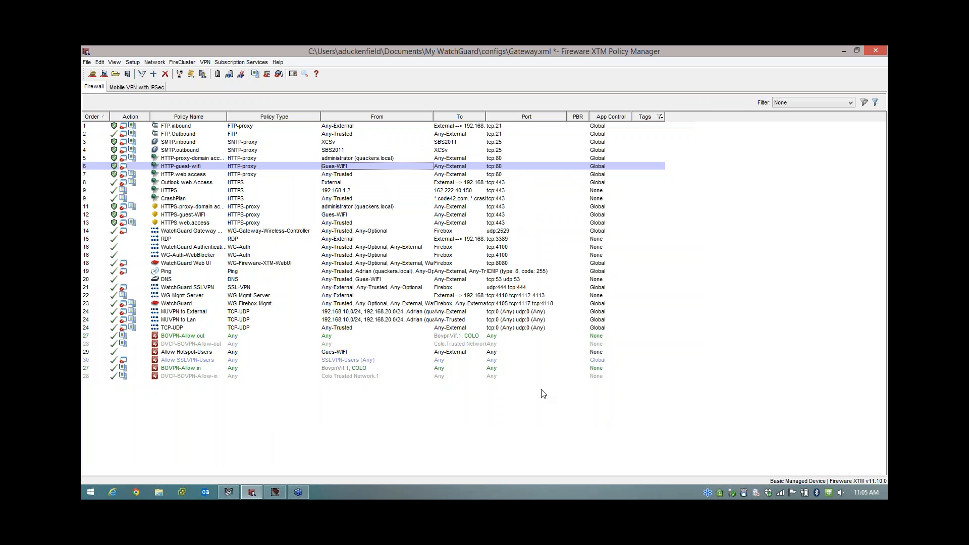
{"action": "mouse_move", "coordinate": [204, 161]}
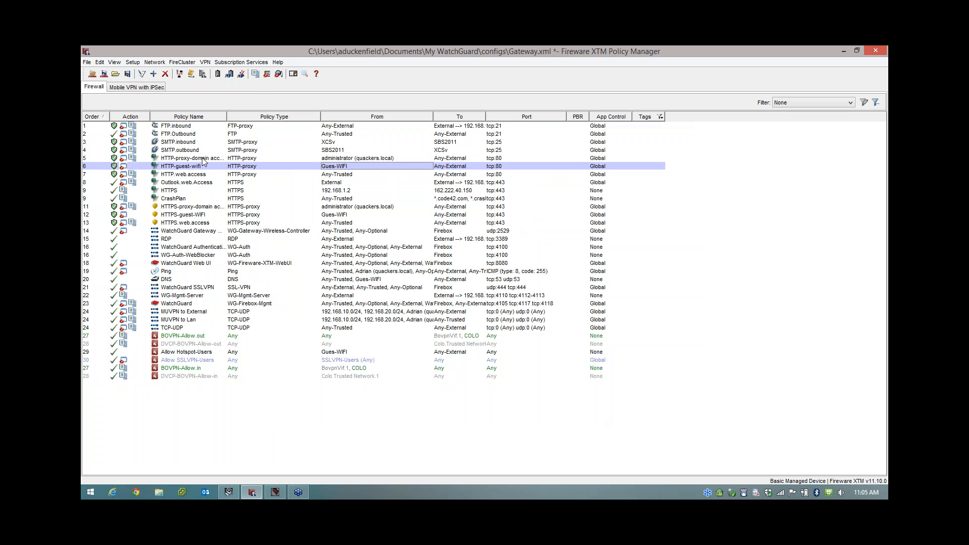
- Replace administrator with user Adrian in the HTTP-proxy-domain access policy's From list
{"action": "left_click", "coordinate": [192, 157]}
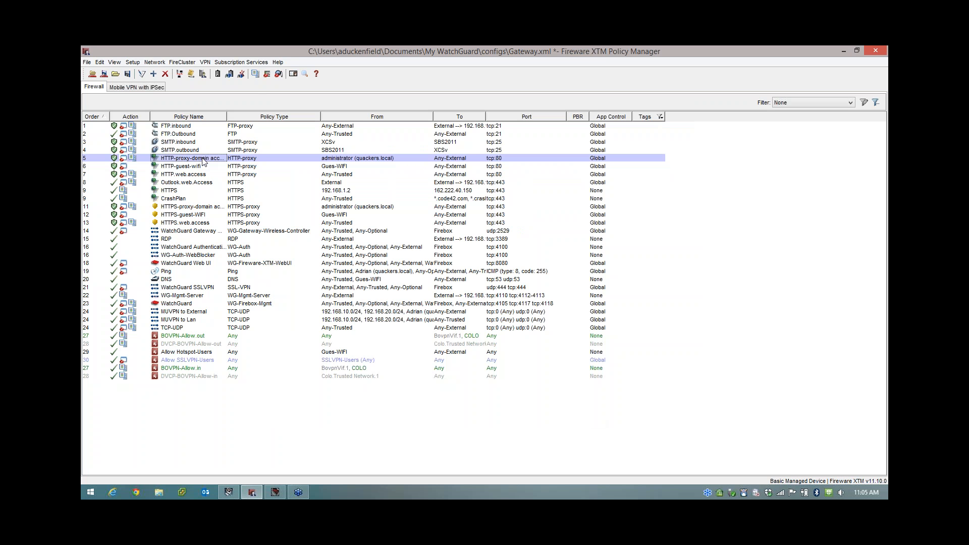
{"action": "double_click", "coordinate": [192, 158]}
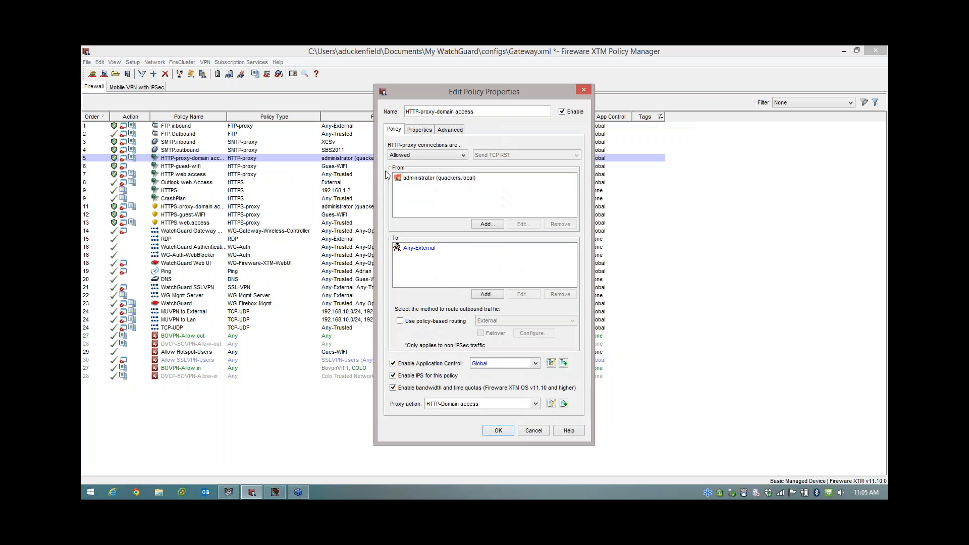
{"action": "left_click", "coordinate": [559, 224]}
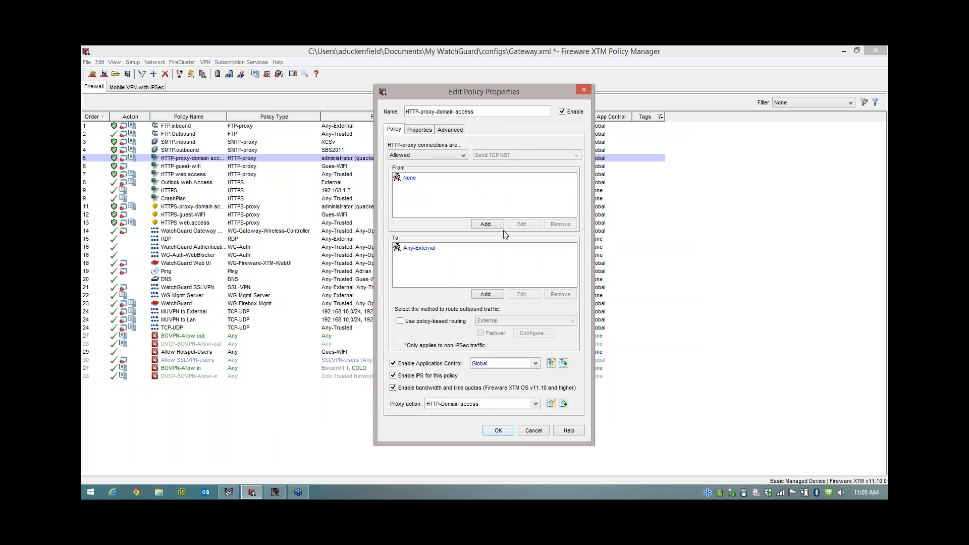
{"action": "left_click", "coordinate": [487, 223]}
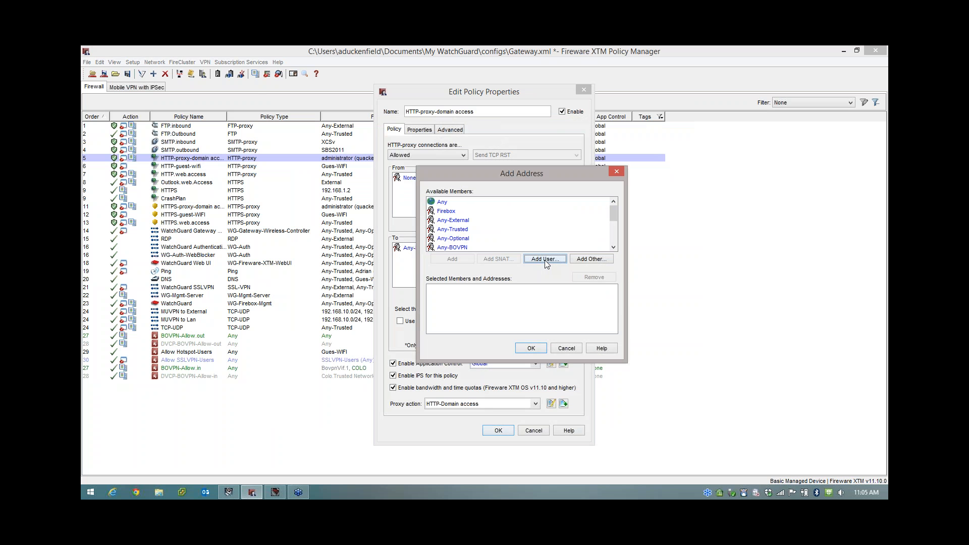
{"action": "left_click", "coordinate": [545, 259]}
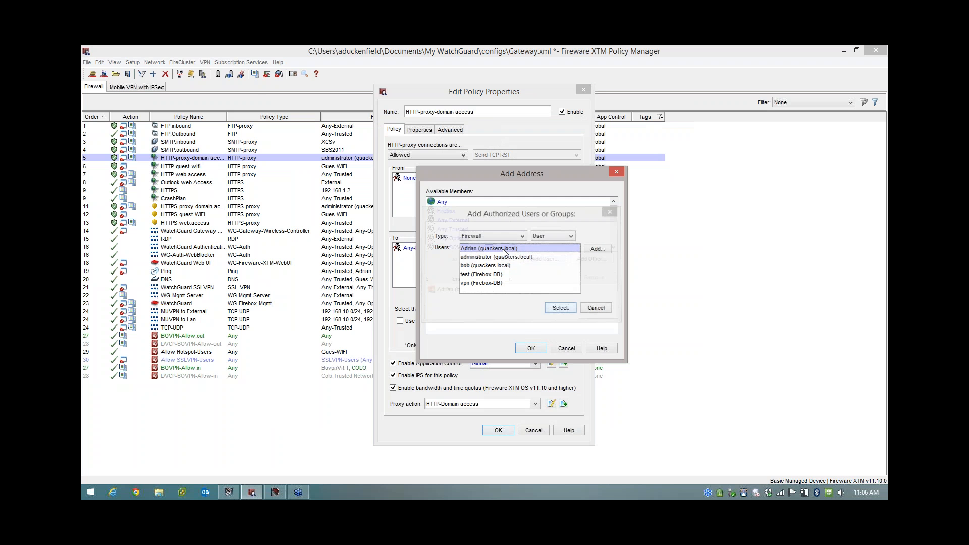
{"action": "left_click", "coordinate": [560, 307]}
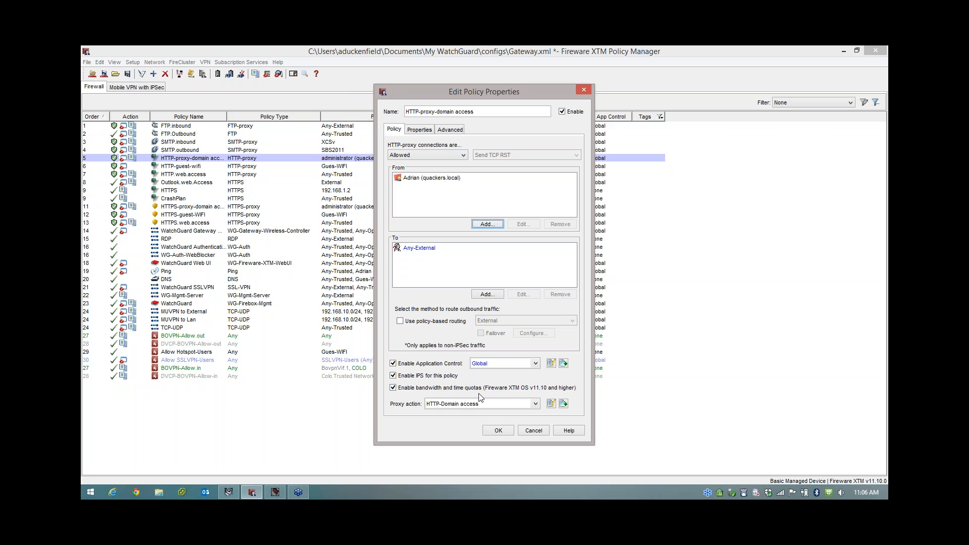
{"action": "left_click", "coordinate": [393, 388]}
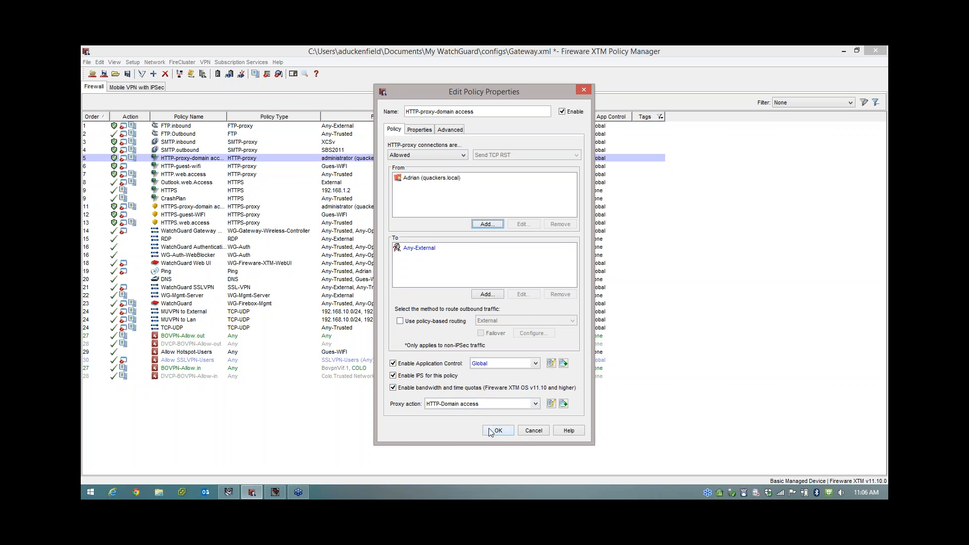
{"action": "left_click", "coordinate": [497, 430]}
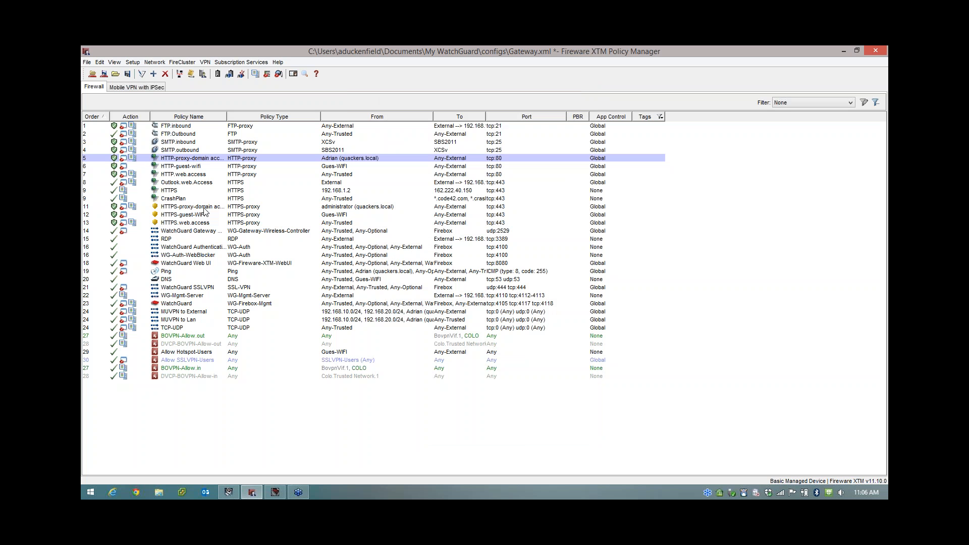
- Switch the HTTPS-proxy-domain access policy's source from administrator to Adrian
{"action": "double_click", "coordinate": [191, 206]}
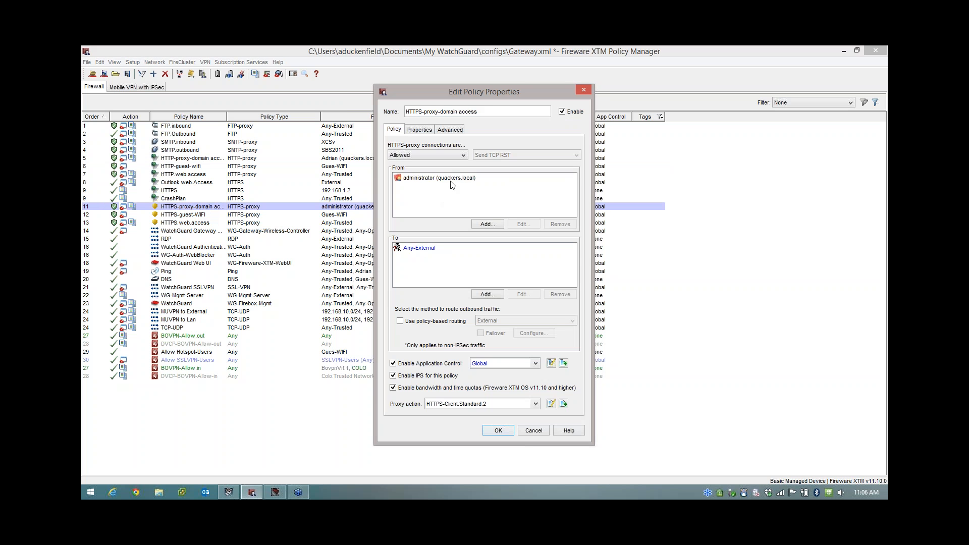
{"action": "left_click", "coordinate": [439, 179]}
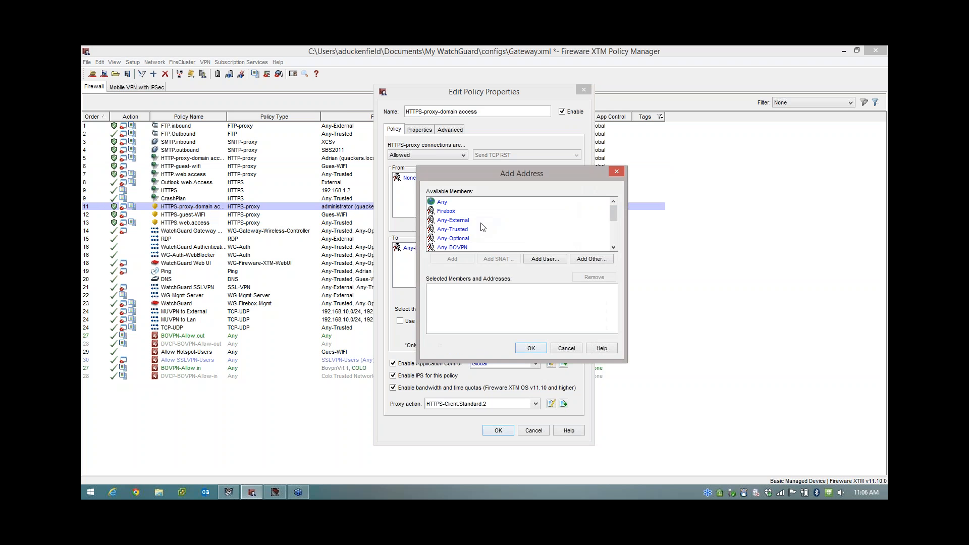
{"action": "left_click", "coordinate": [544, 259]}
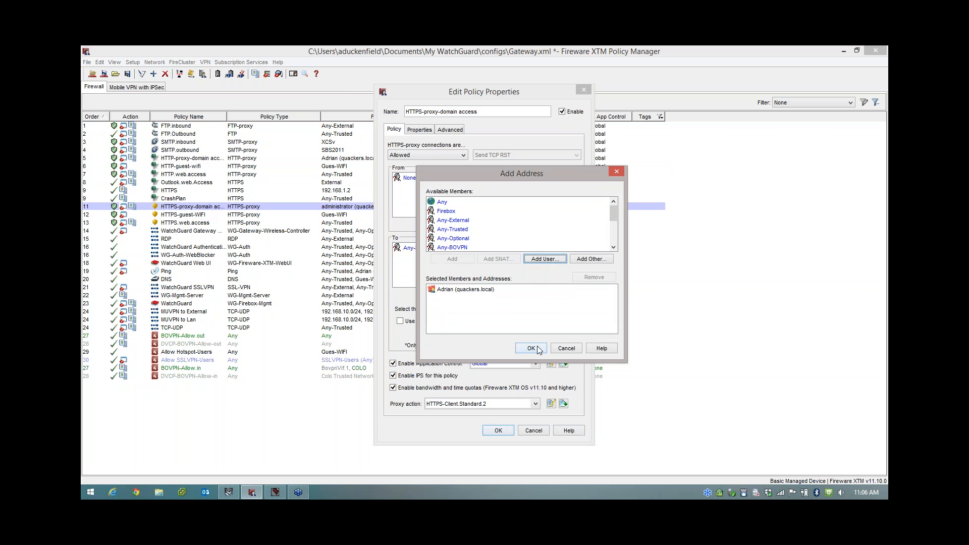
{"action": "left_click", "coordinate": [530, 347]}
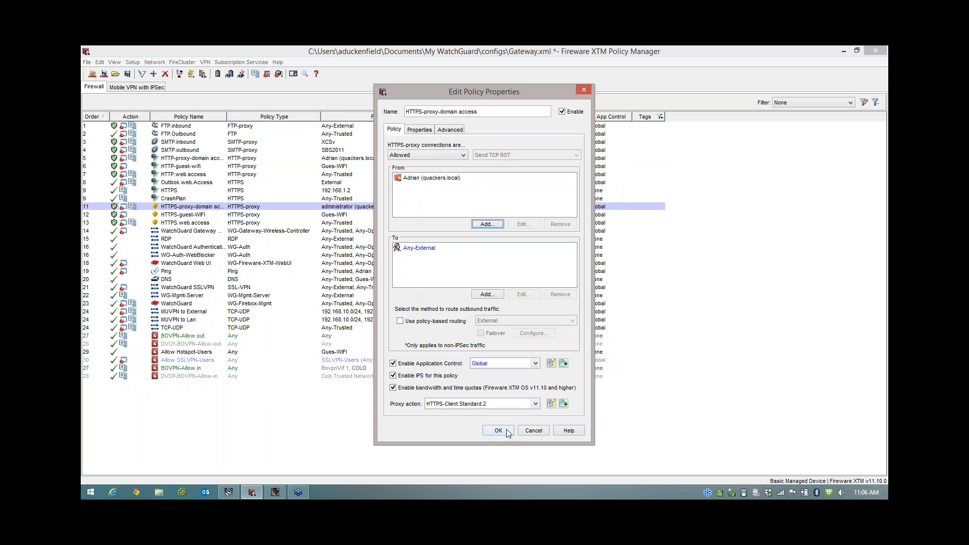
{"action": "left_click", "coordinate": [498, 430]}
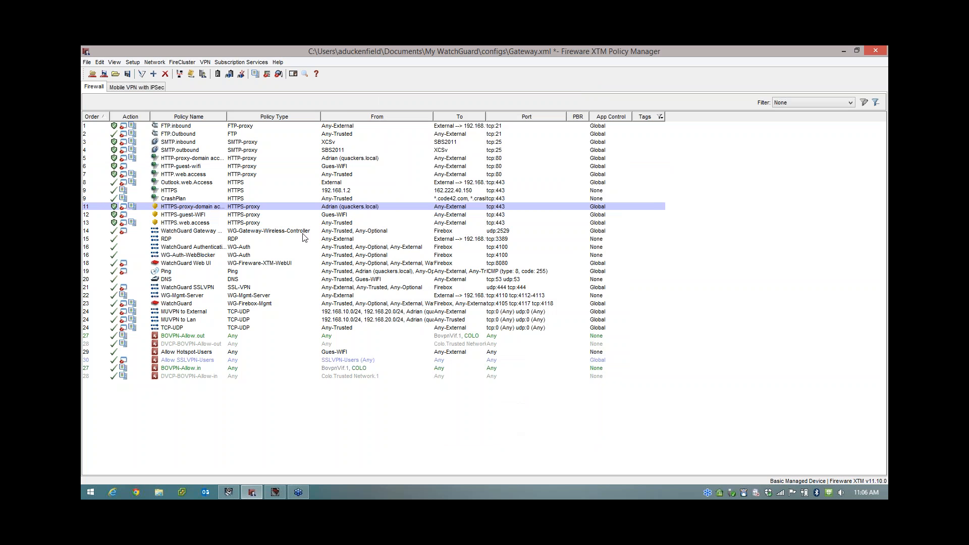
- Upload the configuration to the Firebox at 192.168.1.254 using the admin passphrase
{"action": "left_click", "coordinate": [103, 73]}
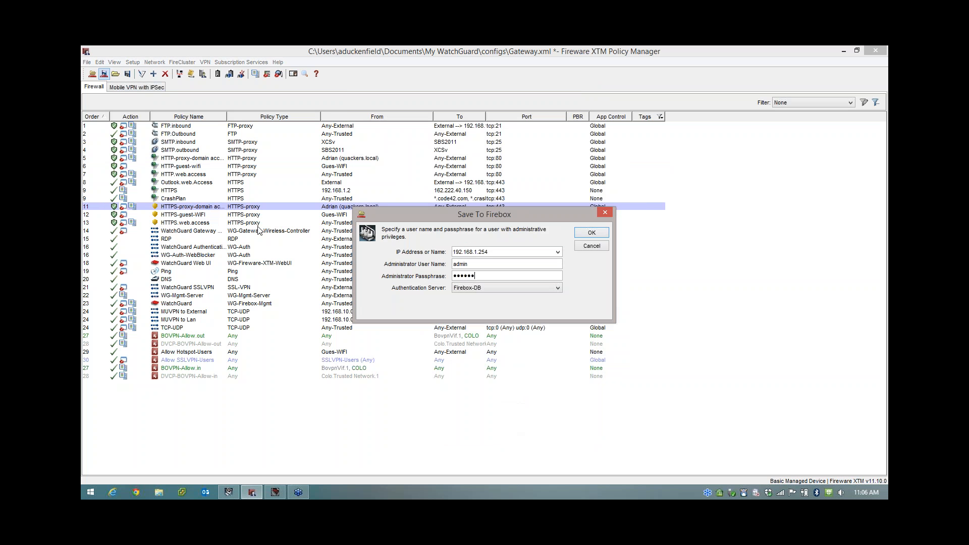
{"action": "left_click", "coordinate": [590, 232]}
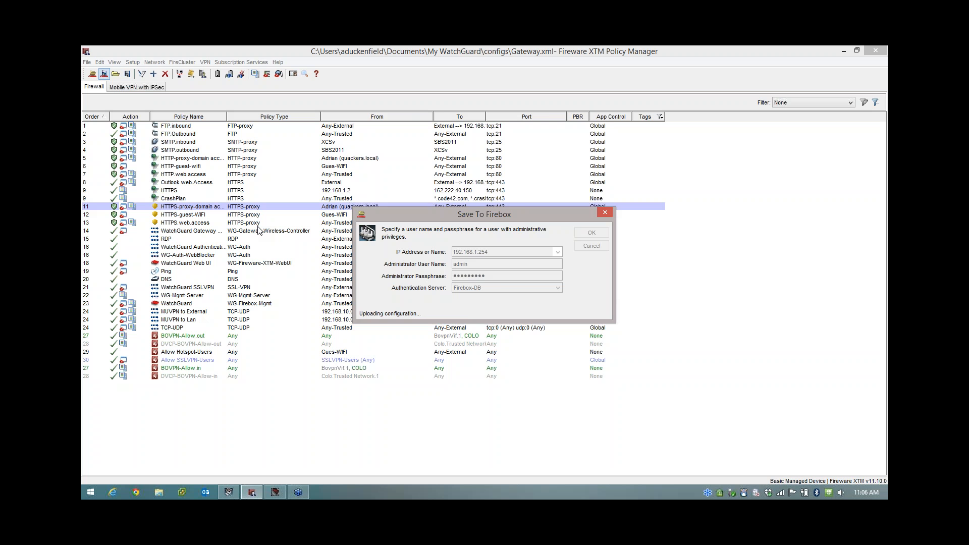
{"action": "left_click", "coordinate": [590, 232]}
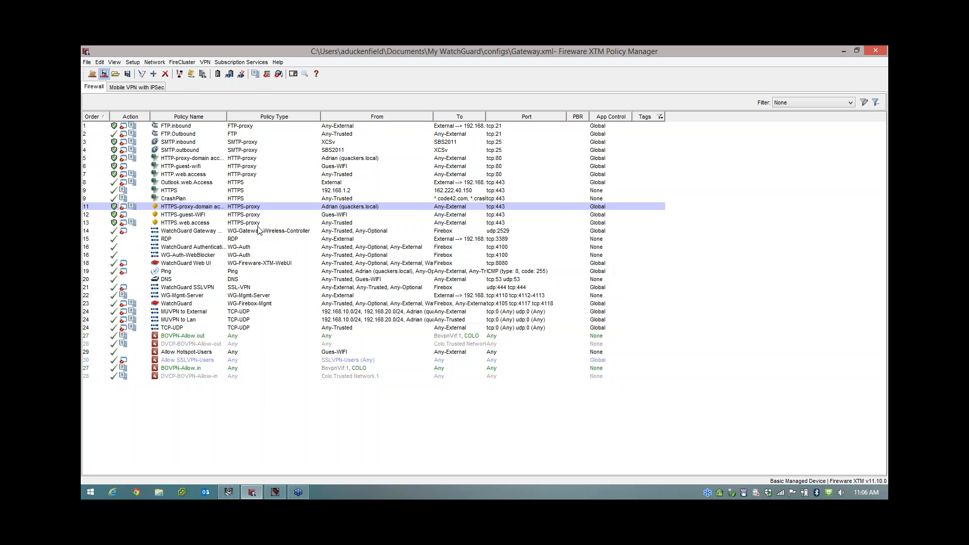
{"action": "left_click", "coordinate": [275, 492]}
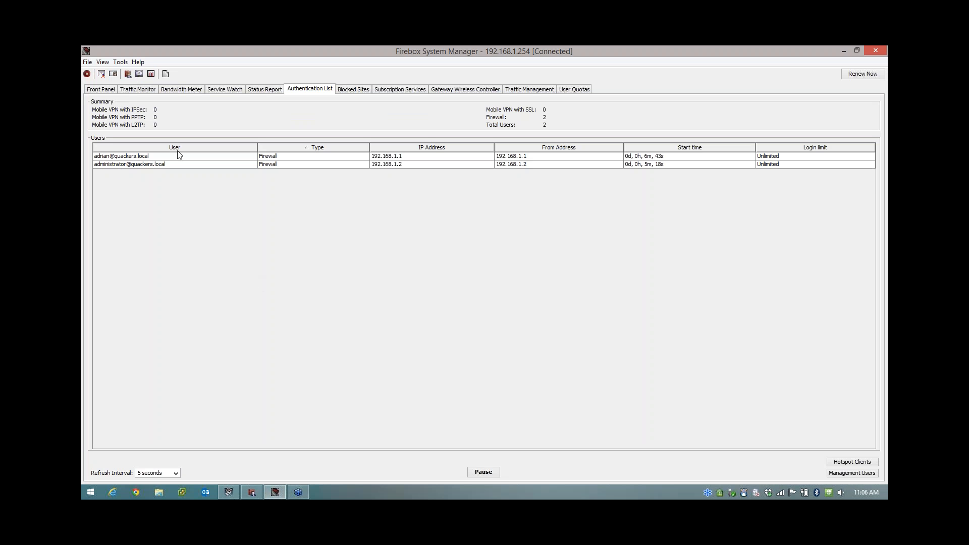
{"action": "mouse_move", "coordinate": [375, 158]}
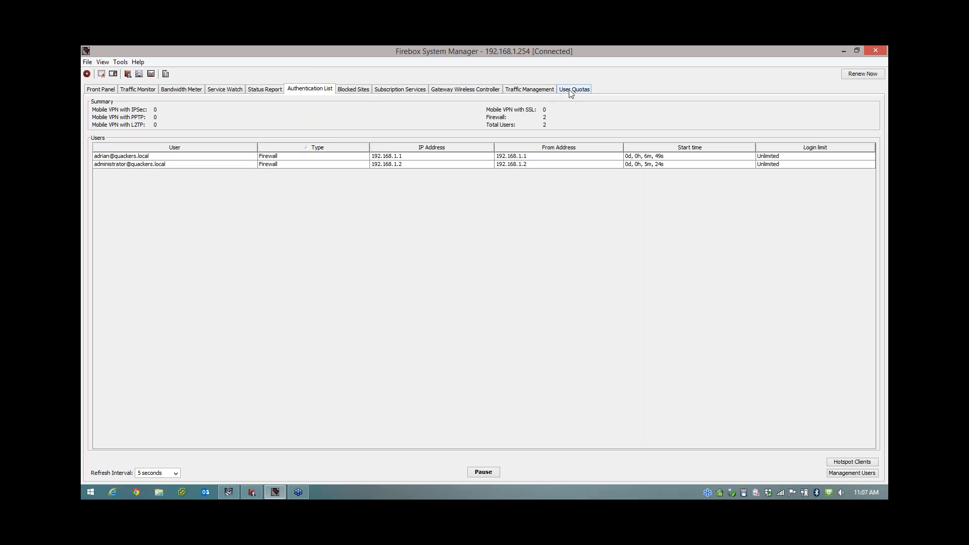
- View the empty User Quotas tab in Firebox System Manager, then press Windows
{"action": "left_click", "coordinate": [574, 88]}
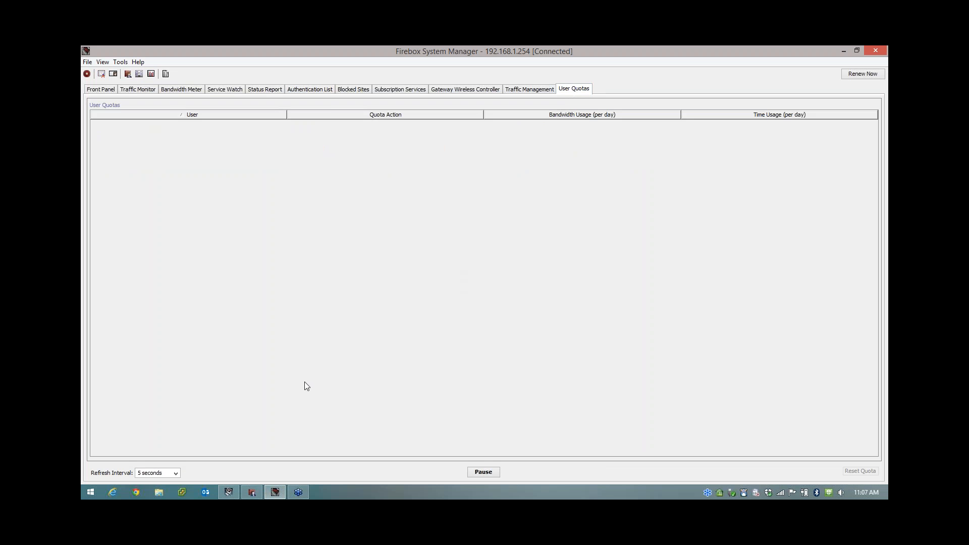
{"action": "key", "text": "Win"}
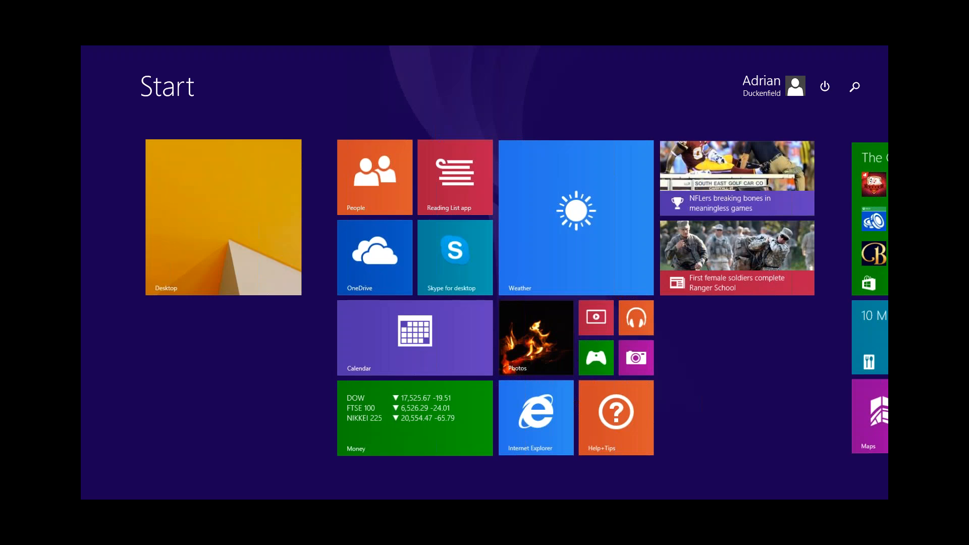
- Remote-desktop into 192.168.1.1 as adrian via mstsc and reach its Start screen
{"action": "type", "text": "mstsc"}
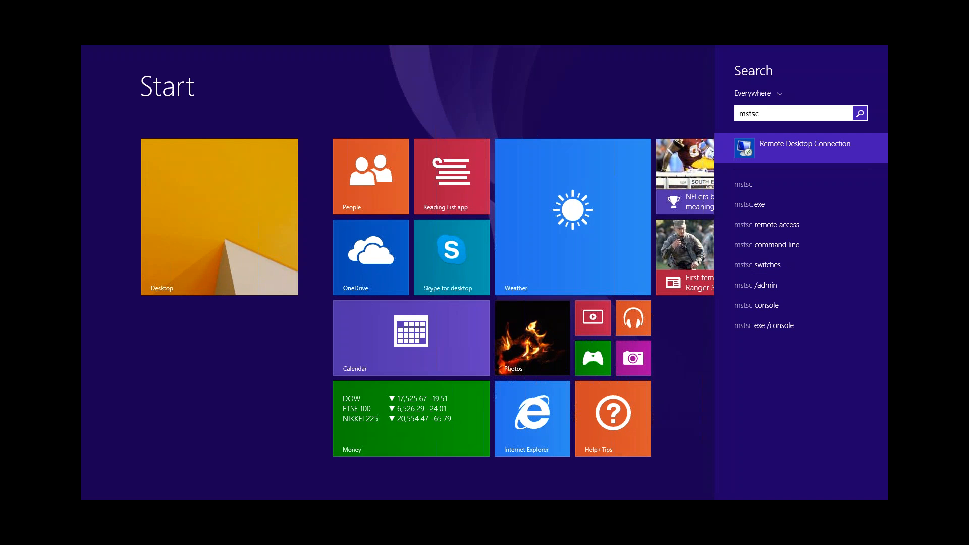
{"action": "left_click", "coordinate": [804, 144]}
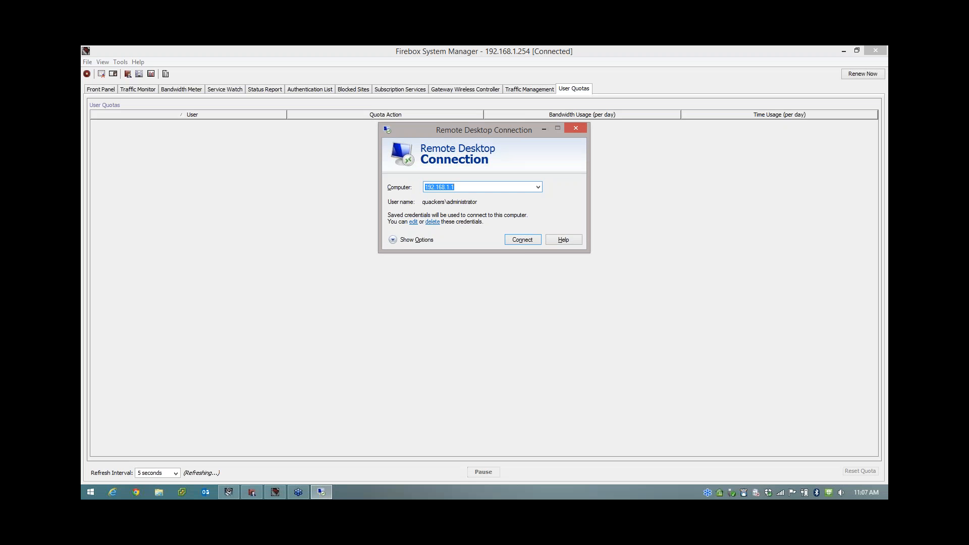
{"action": "left_click", "coordinate": [521, 239]}
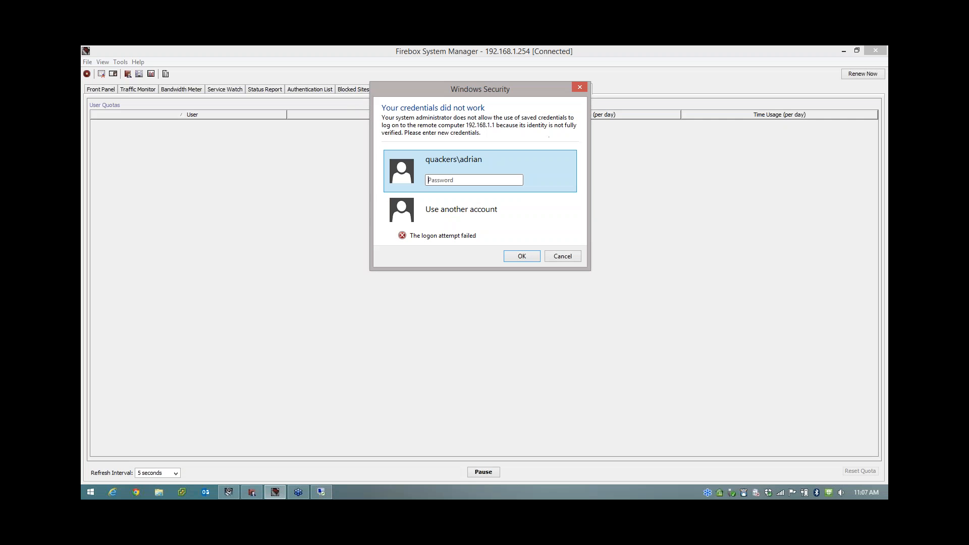
{"action": "type", "text": "••"}
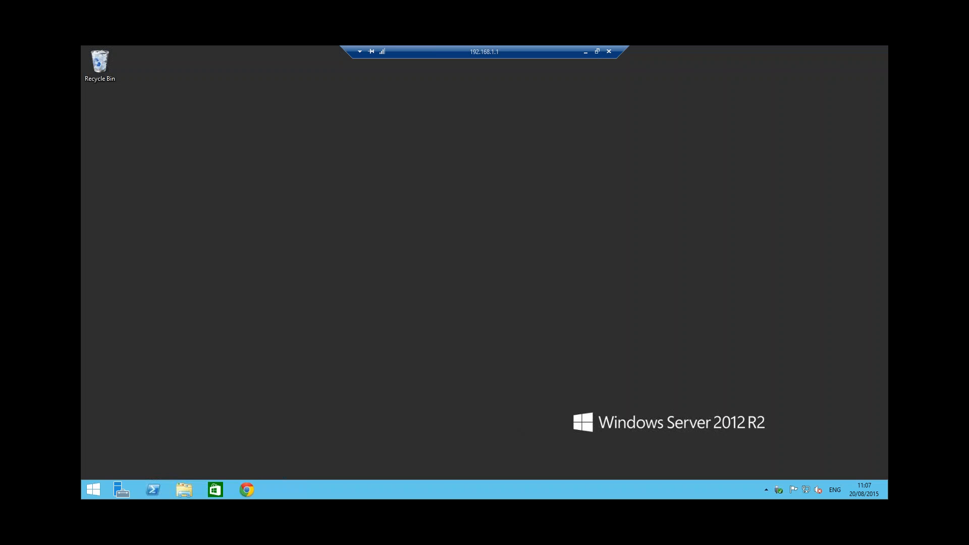
{"action": "mouse_move", "coordinate": [560, 61]}
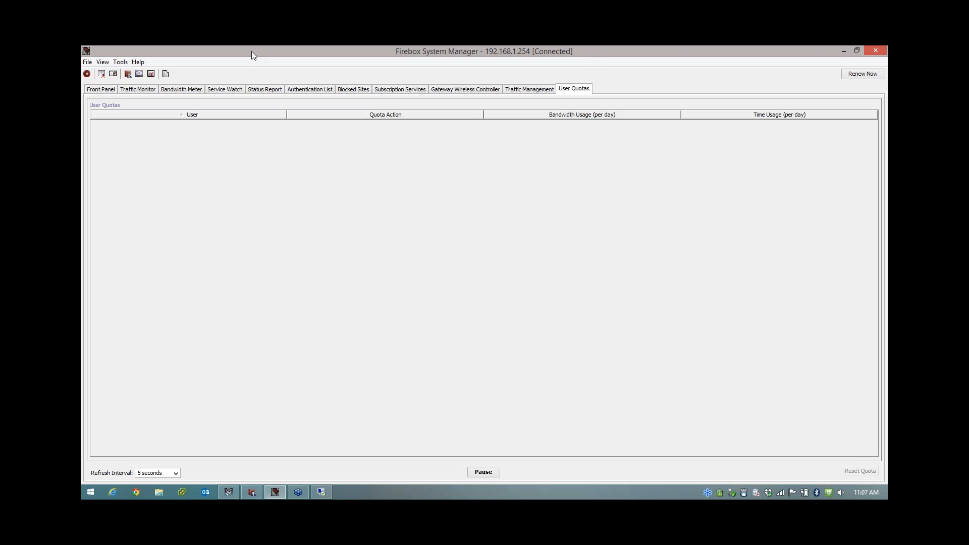
{"action": "left_click", "coordinate": [309, 88]}
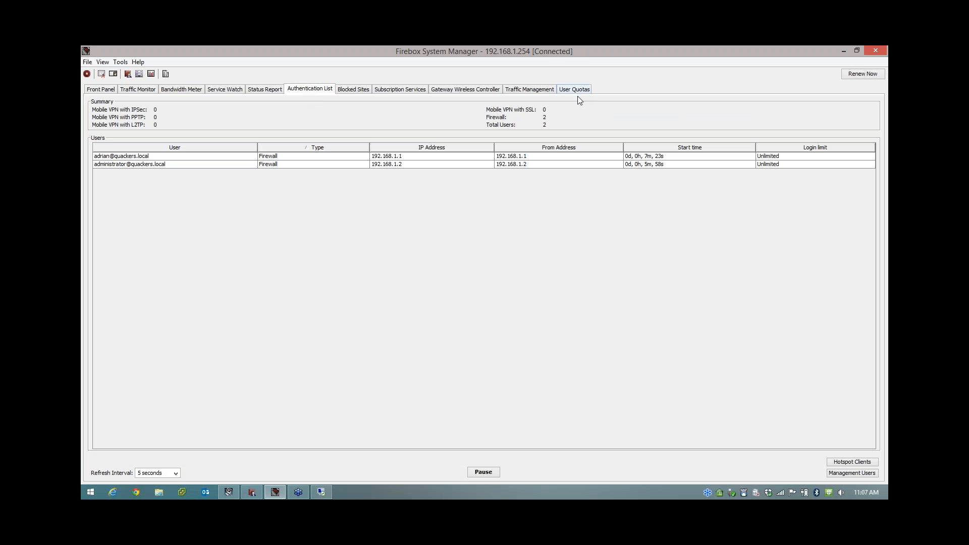
{"action": "left_click", "coordinate": [573, 88]}
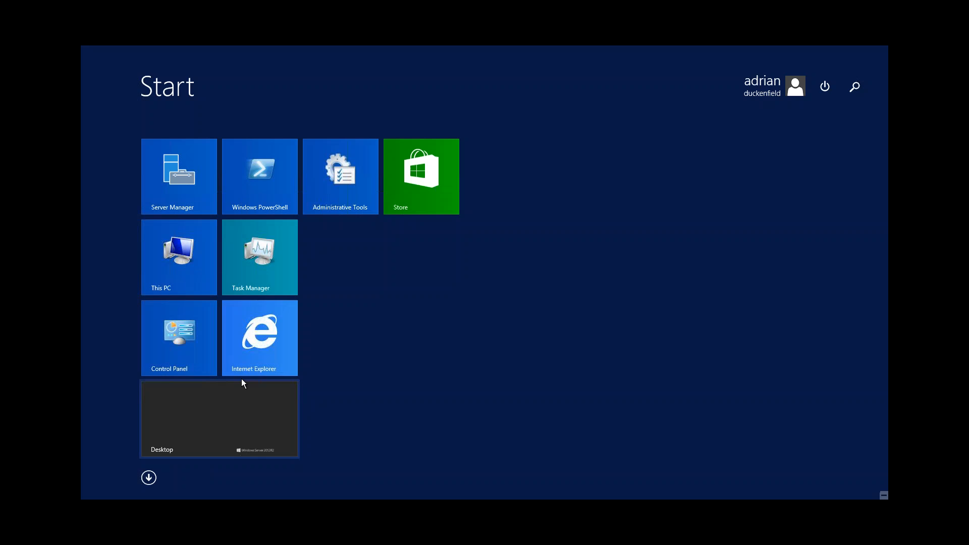
- Launch Internet Explorer remotely, browse news.yahoo.com, then switch back to check quota usage
{"action": "left_click", "coordinate": [259, 338]}
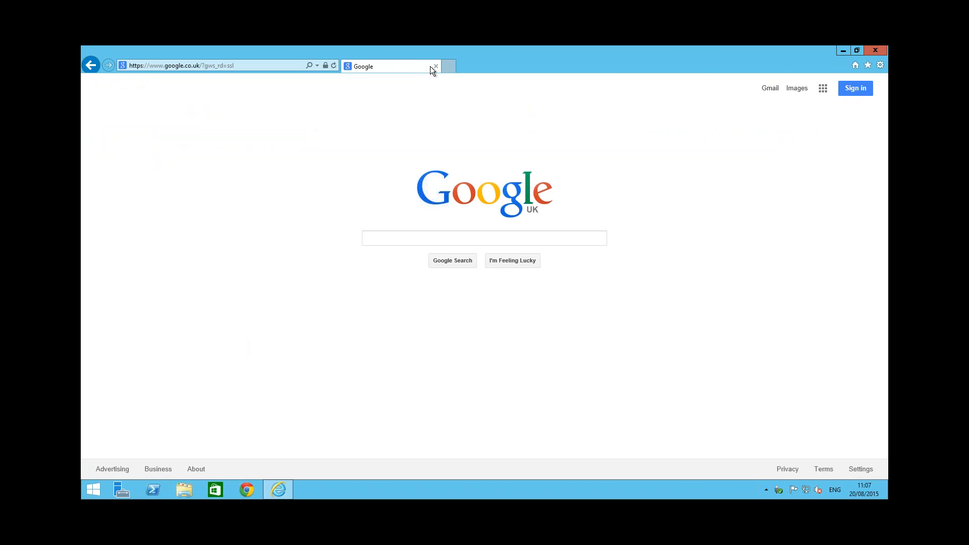
{"action": "type", "text": "http://news.yahoo.com/"}
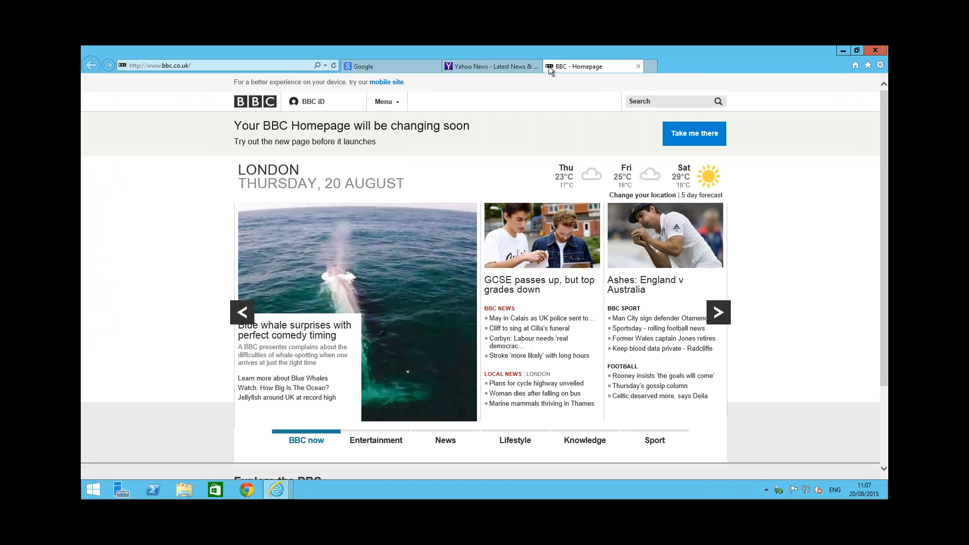
{"action": "left_click", "coordinate": [275, 492]}
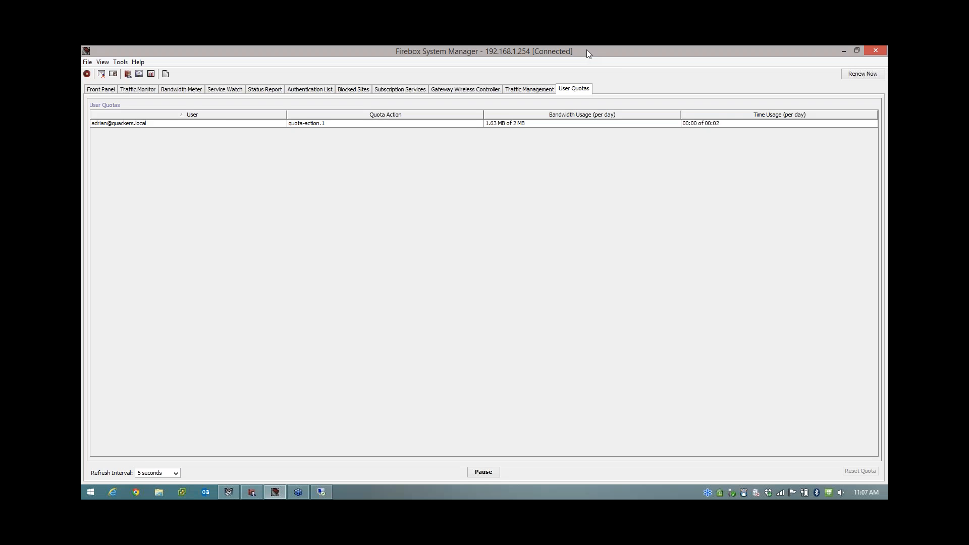
{"action": "mouse_move", "coordinate": [338, 126]}
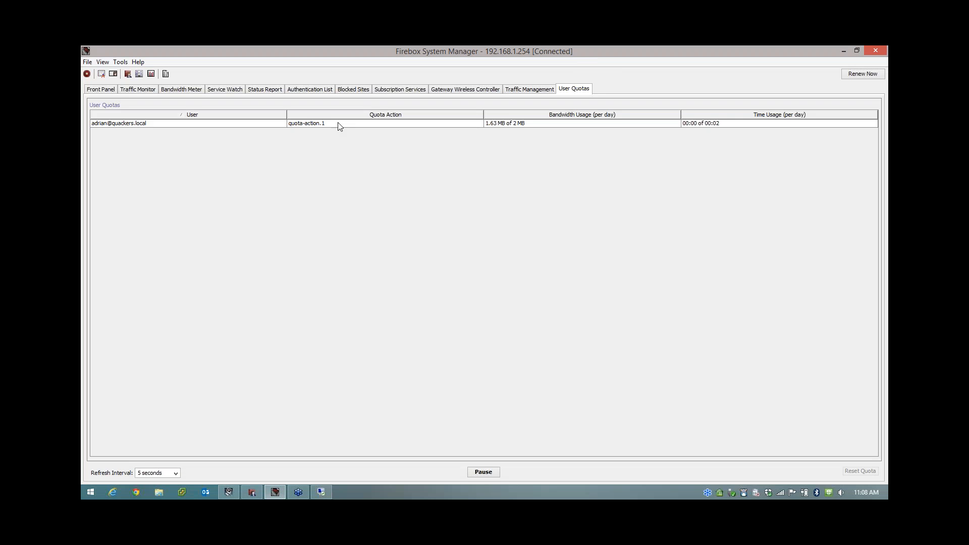
{"action": "mouse_move", "coordinate": [172, 134]}
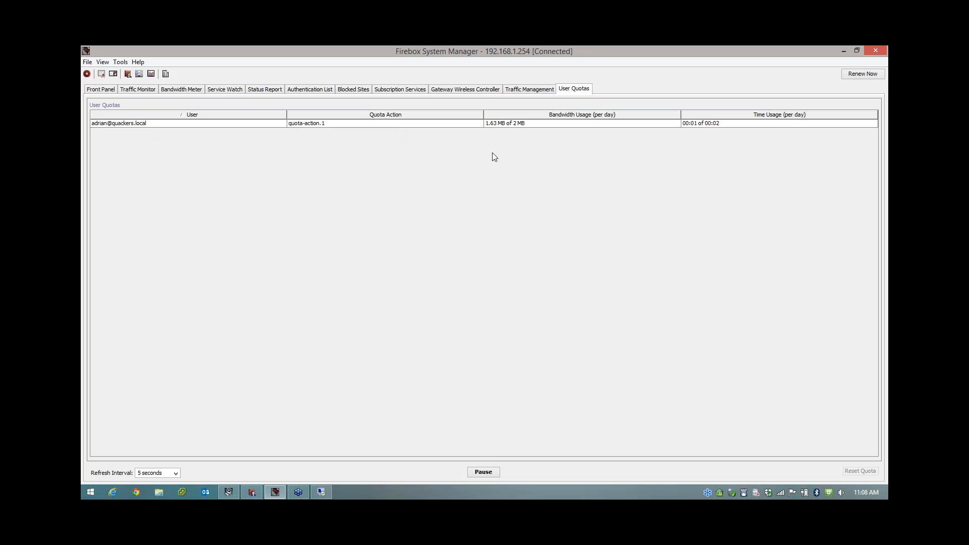
{"action": "mouse_move", "coordinate": [498, 134]}
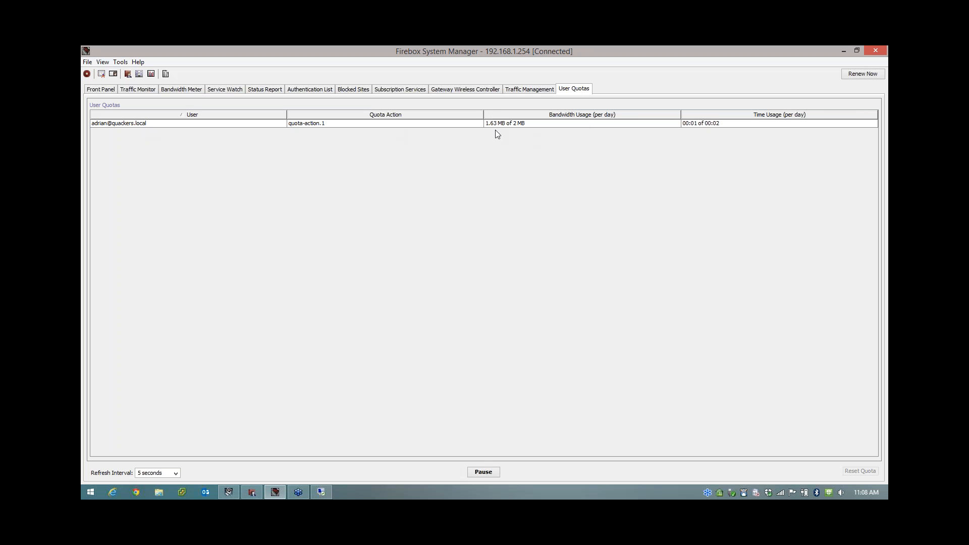
{"action": "mouse_move", "coordinate": [510, 132]}
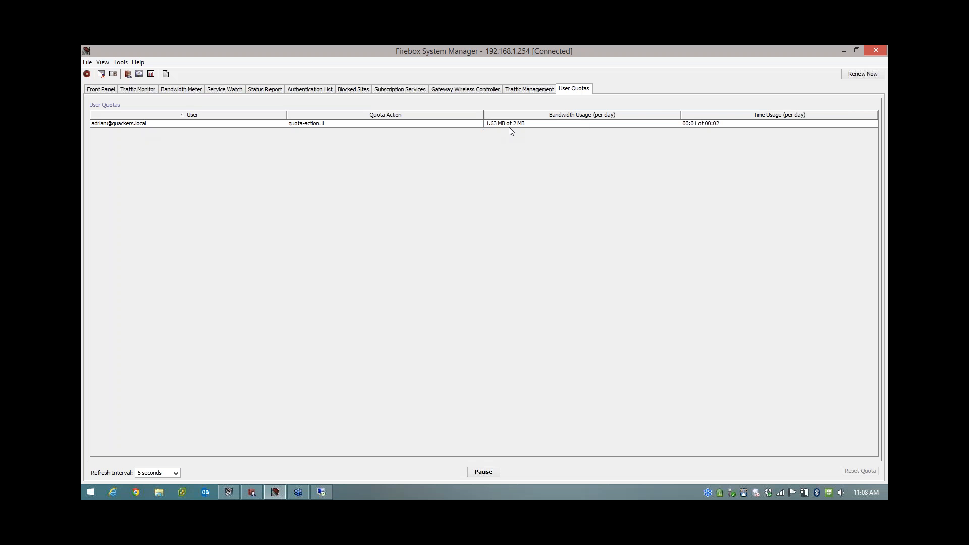
{"action": "mouse_move", "coordinate": [694, 129]}
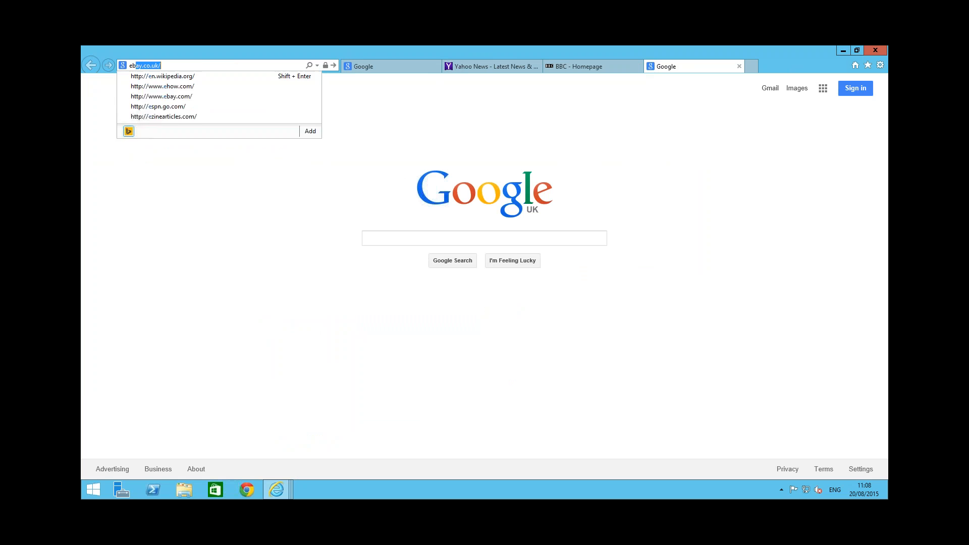
- Submit ebay.co.uk in the new Internet Explorer tab
{"action": "key", "text": "enter"}
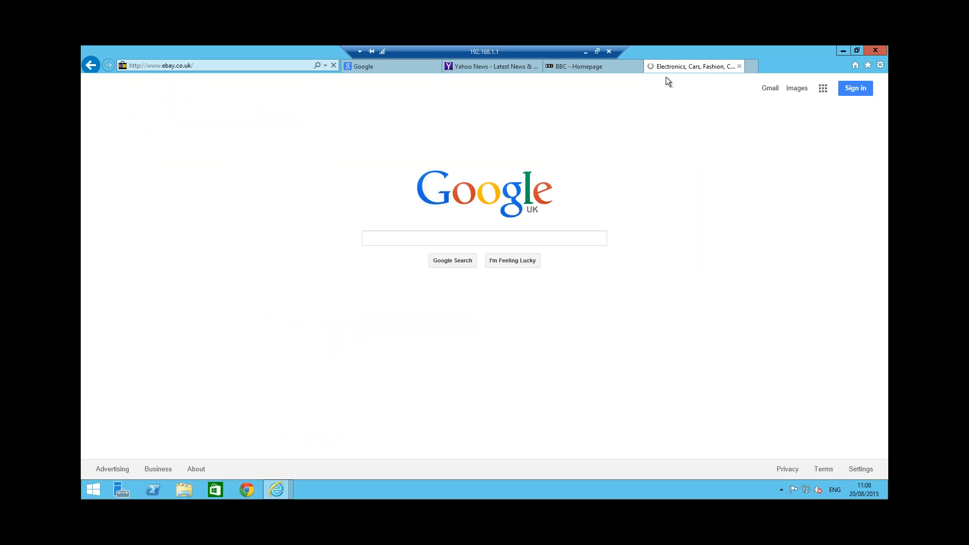
{"action": "mouse_move", "coordinate": [739, 66]}
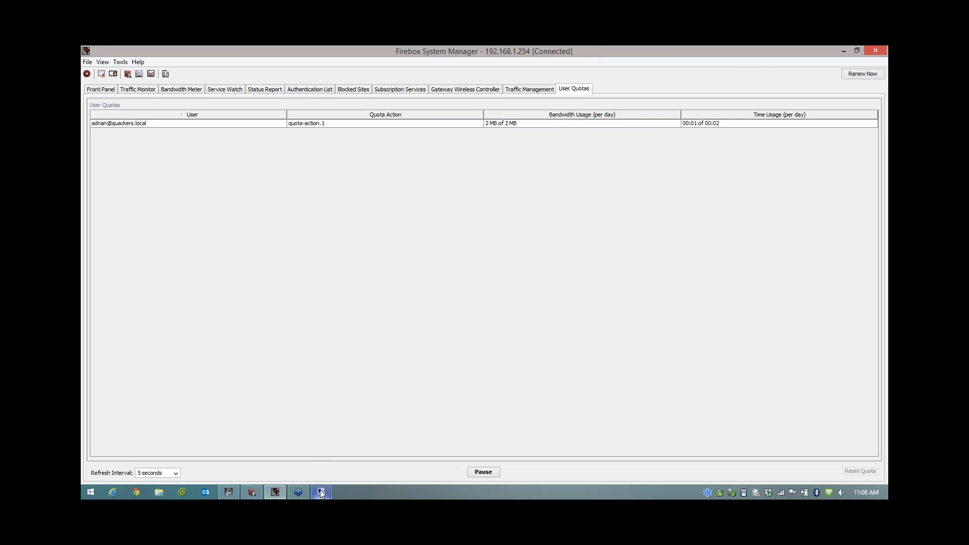
- Note adrian at 2 MB of 2 MB, then return to the remote desktop
{"action": "left_click", "coordinate": [275, 492]}
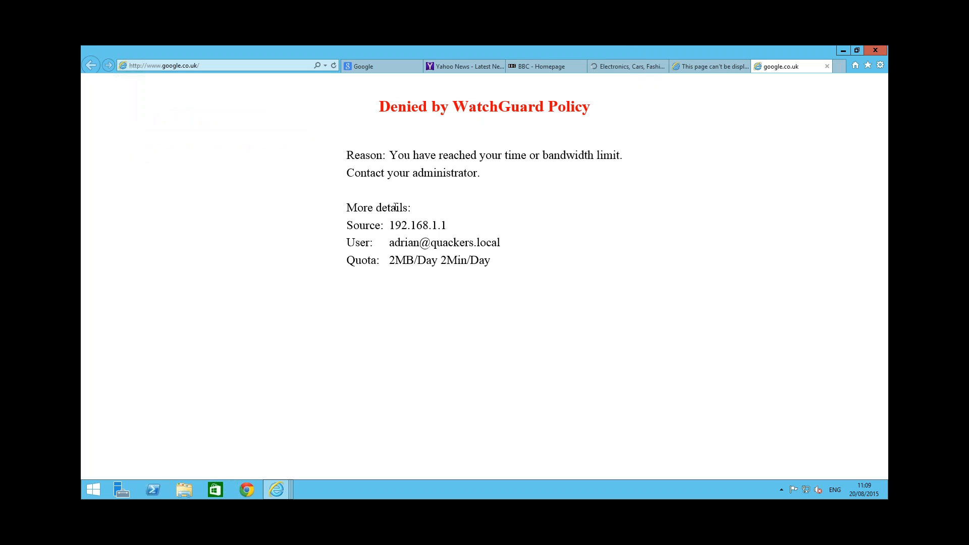
- Highlight the 2MB/Day 2Min/Day quota line on the deny page, then return to the monitor
{"action": "left_click_drag", "start_coordinate": [388, 260], "coordinate": [490, 260]}
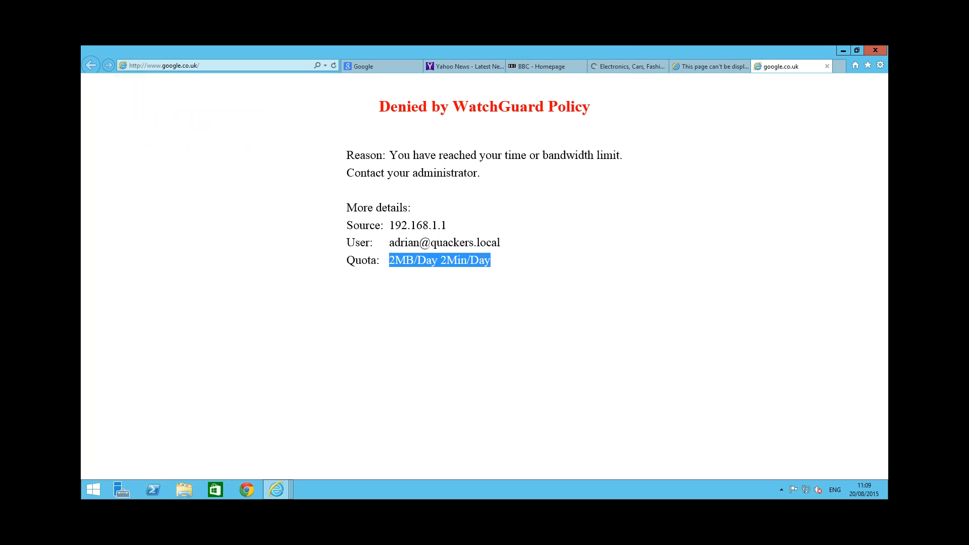
{"action": "left_click", "coordinate": [491, 286]}
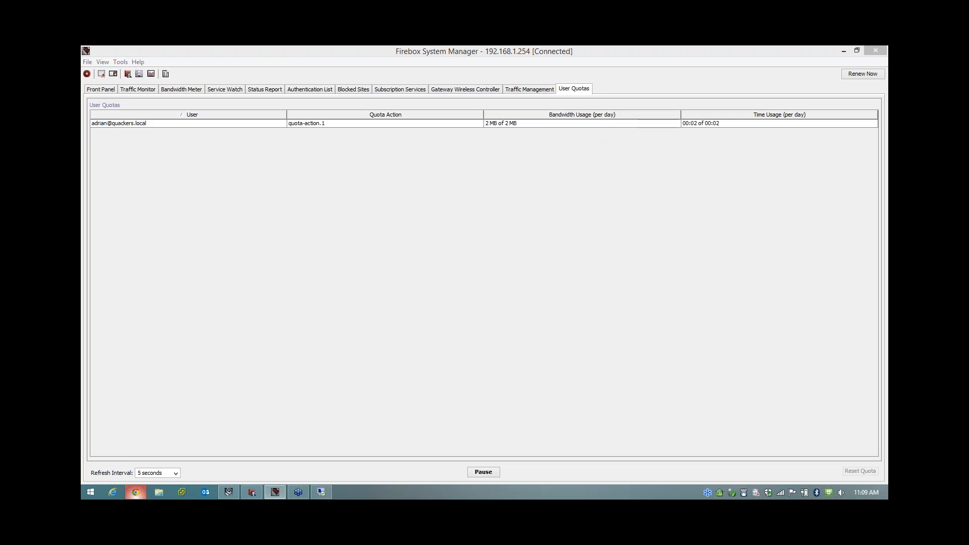
- In Chrome, bypass the 192.168.1.254 certificate warning and log in as admin
{"action": "left_click", "coordinate": [135, 492]}
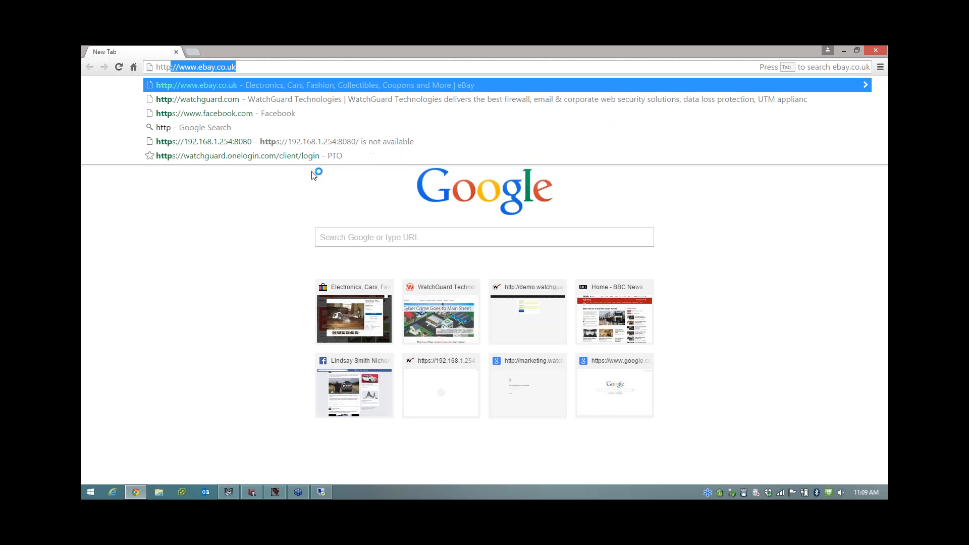
{"action": "left_click", "coordinate": [203, 141]}
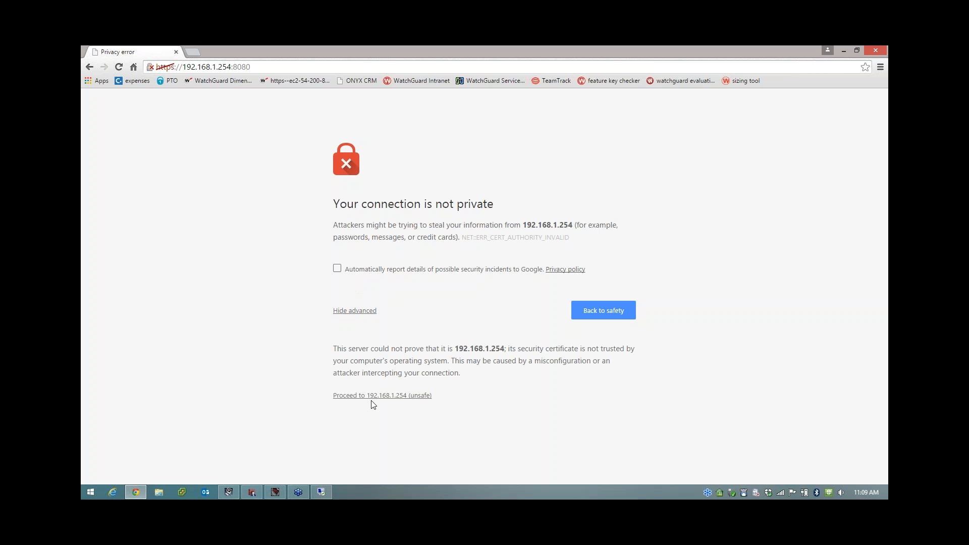
{"action": "left_click", "coordinate": [382, 396]}
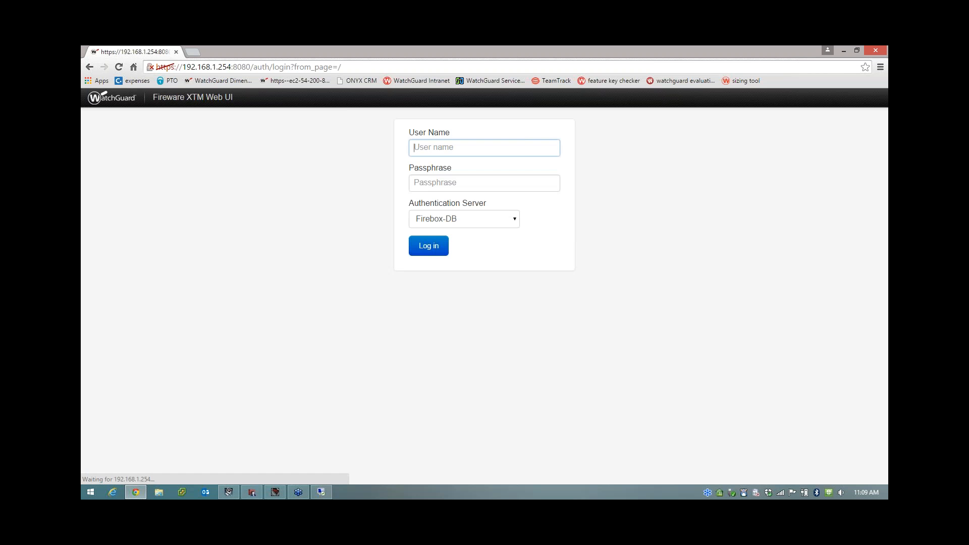
{"action": "type", "text": "admin"}
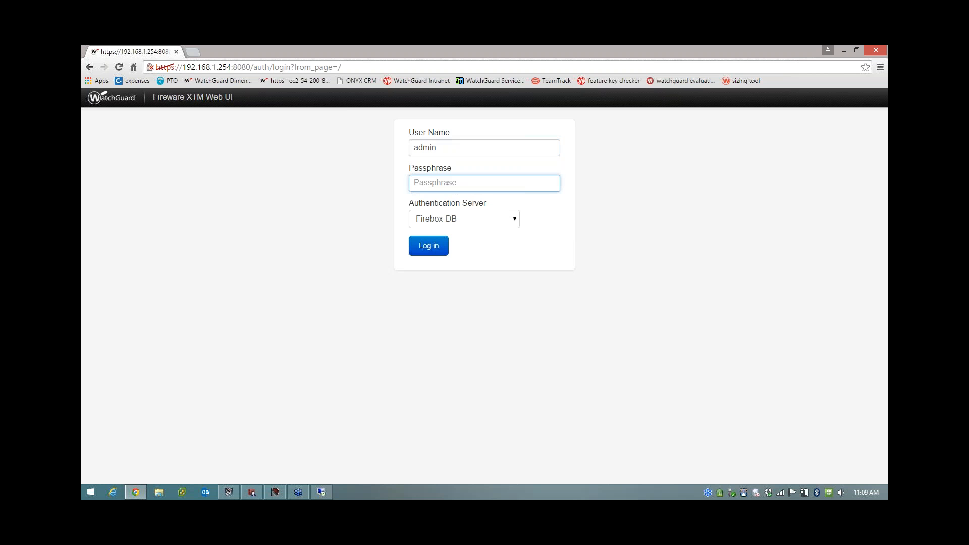
{"action": "left_click", "coordinate": [427, 246]}
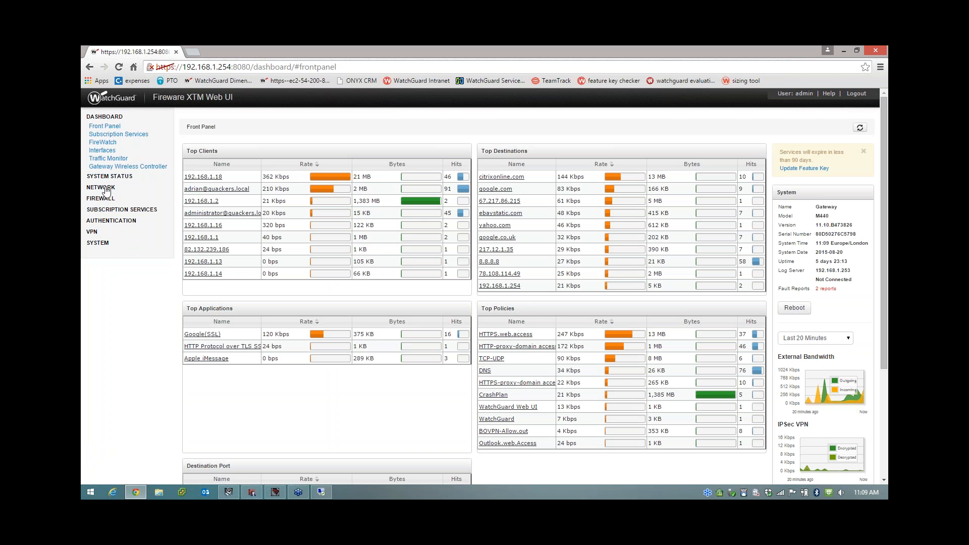
- Open Network > Firewall > Quotas and review the Quota Actions, Policies and Exceptions tabs
{"action": "left_click", "coordinate": [100, 187]}
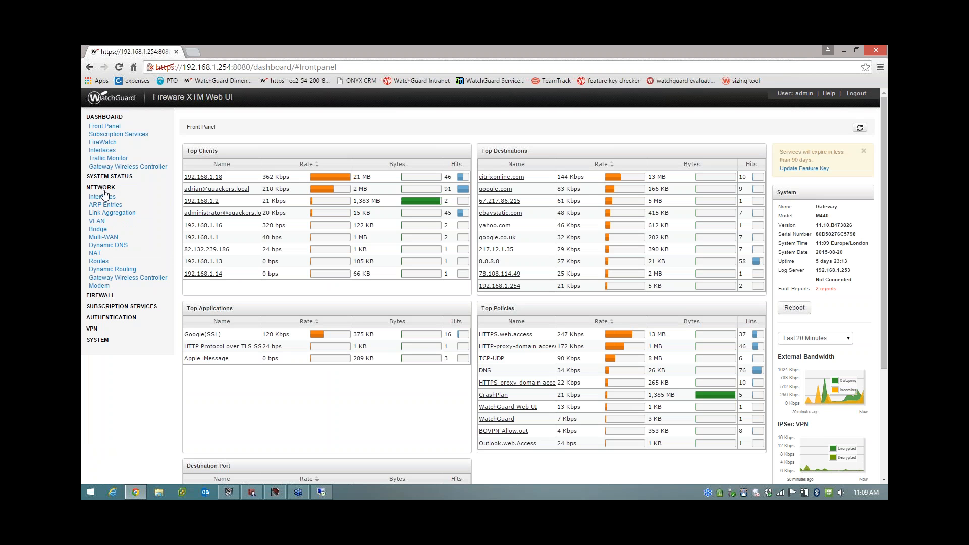
{"action": "left_click", "coordinate": [100, 294]}
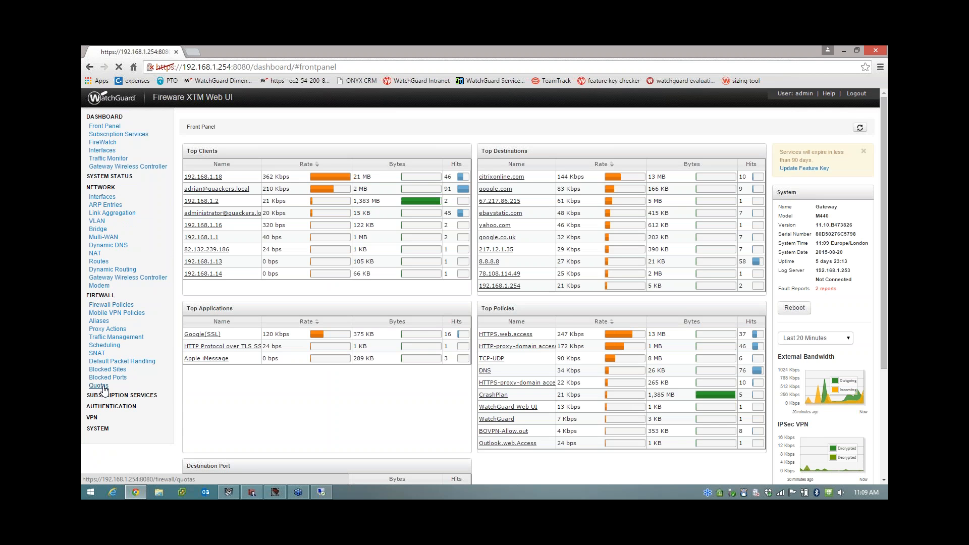
{"action": "left_click", "coordinate": [99, 385]}
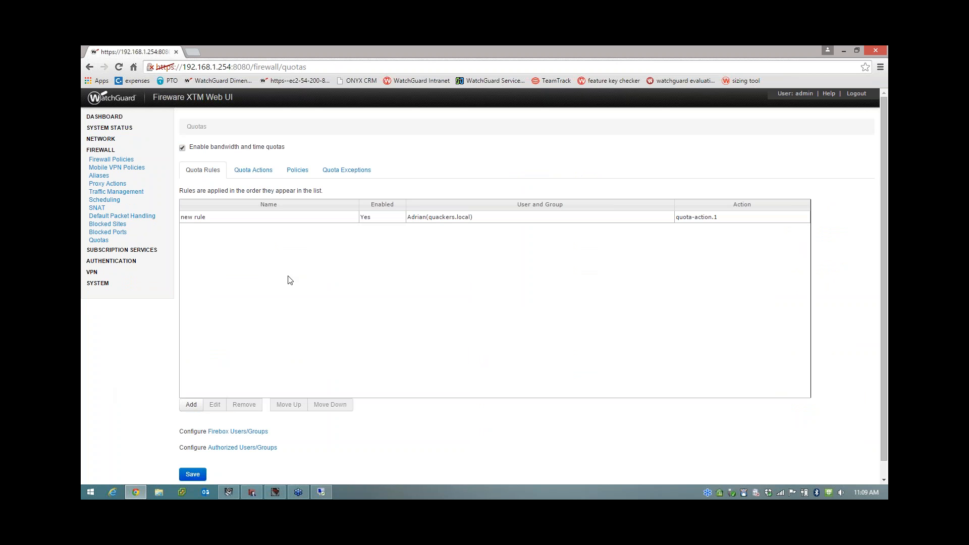
{"action": "mouse_move", "coordinate": [291, 262]}
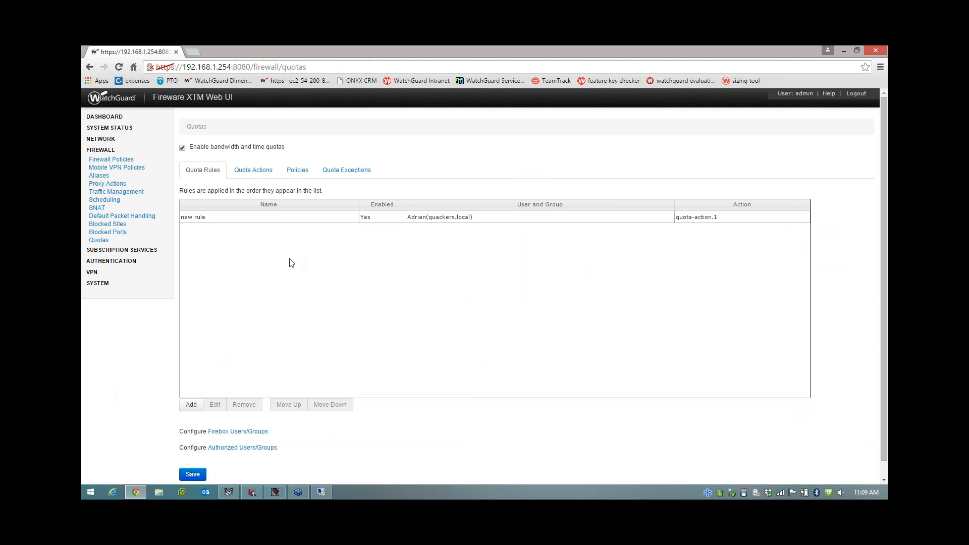
{"action": "left_click", "coordinate": [253, 170]}
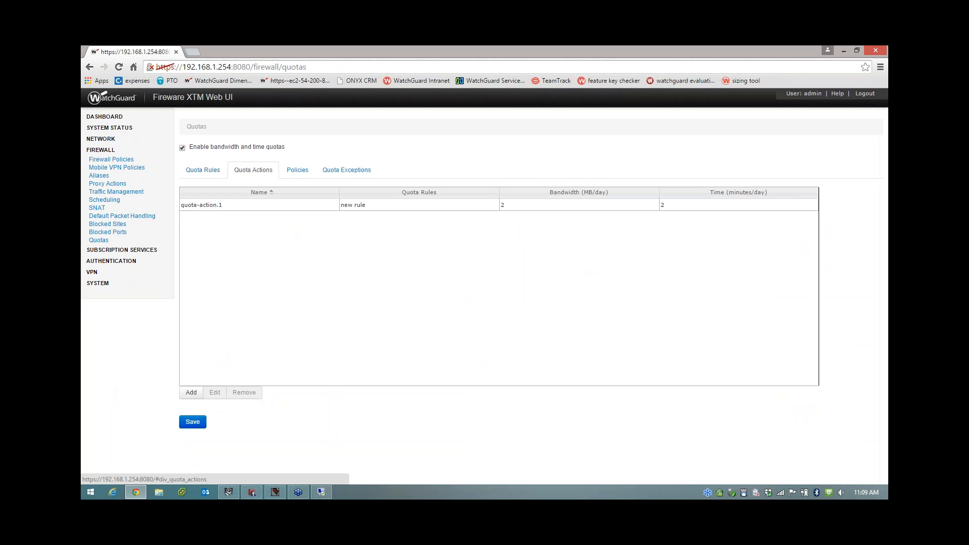
{"action": "left_click", "coordinate": [297, 170]}
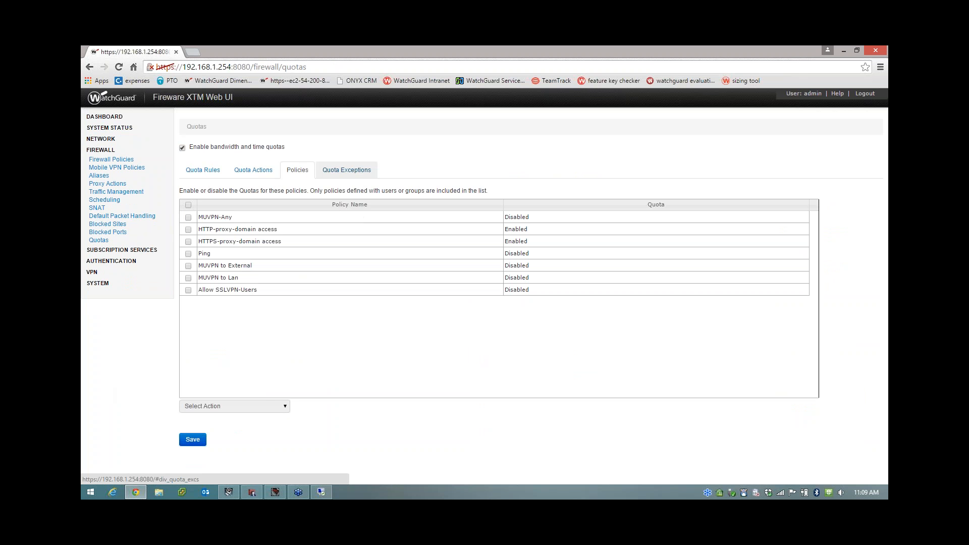
{"action": "left_click", "coordinate": [347, 169]}
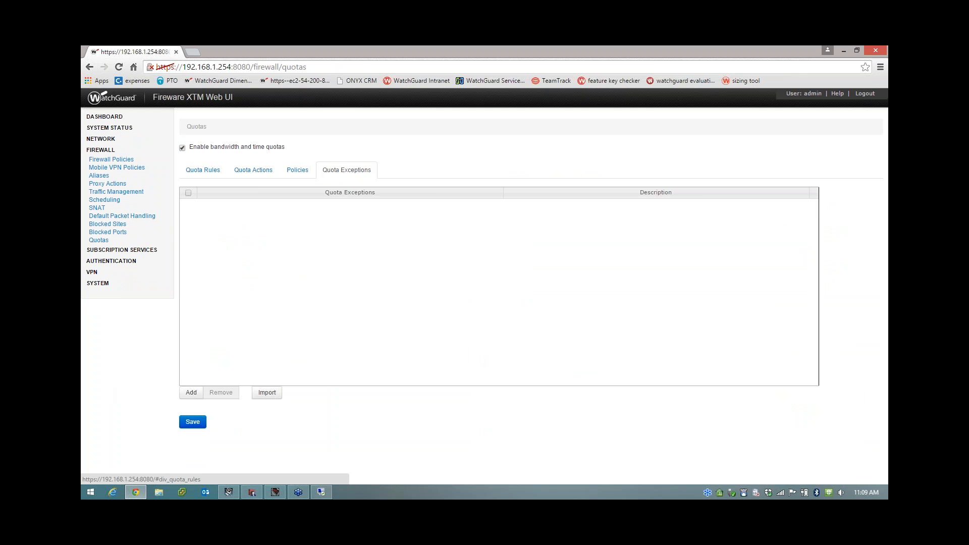
{"action": "left_click", "coordinate": [109, 127]}
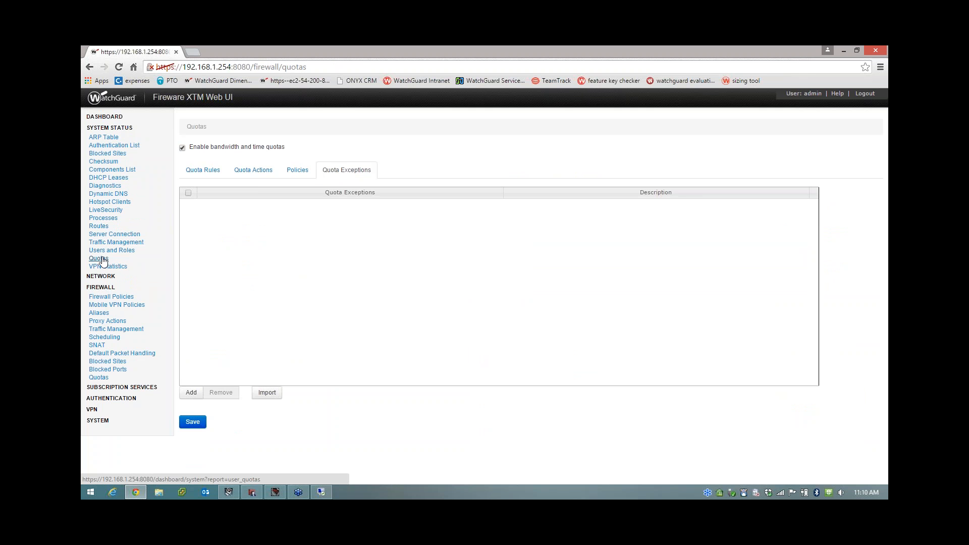
- On System Status > Quotas, select adrian's entry and reset the quota
{"action": "left_click", "coordinate": [98, 258]}
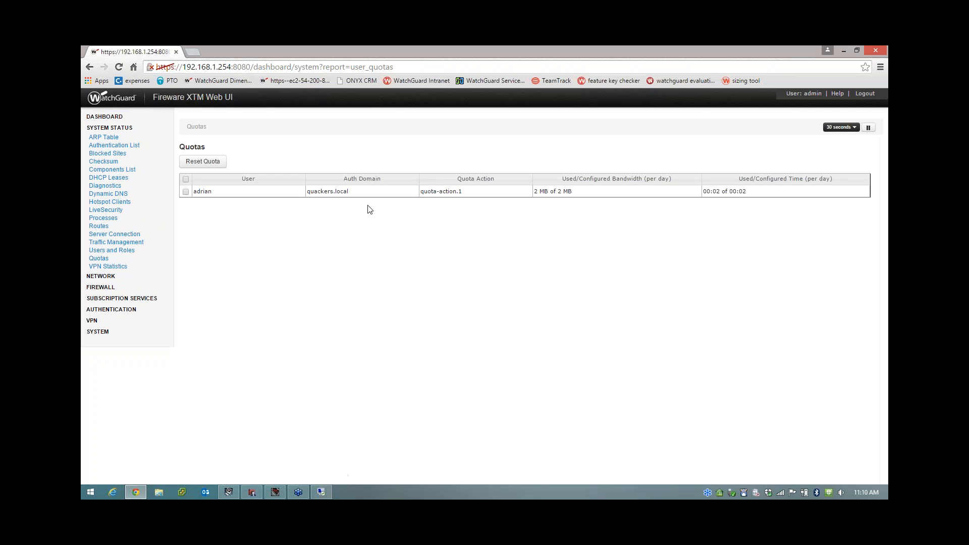
{"action": "mouse_move", "coordinate": [468, 230]}
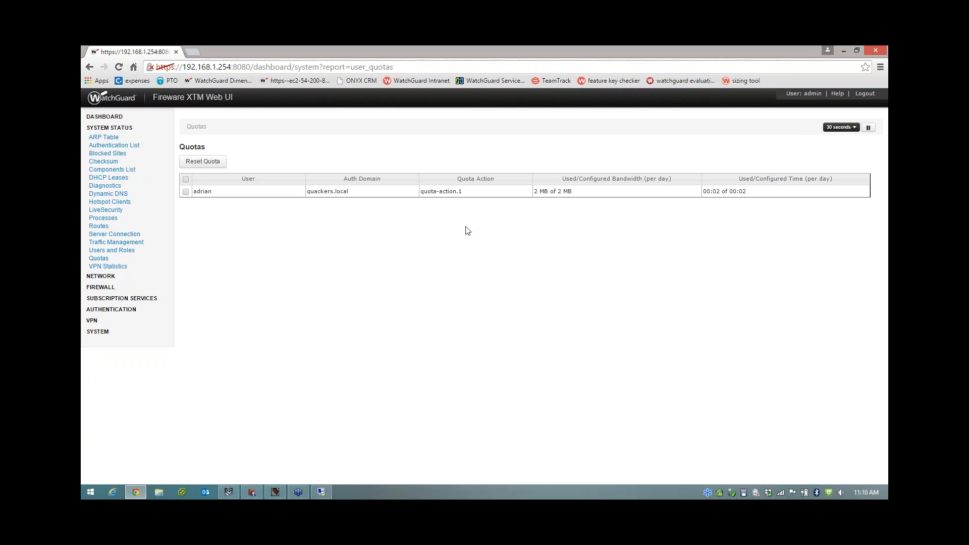
{"action": "mouse_move", "coordinate": [277, 229]}
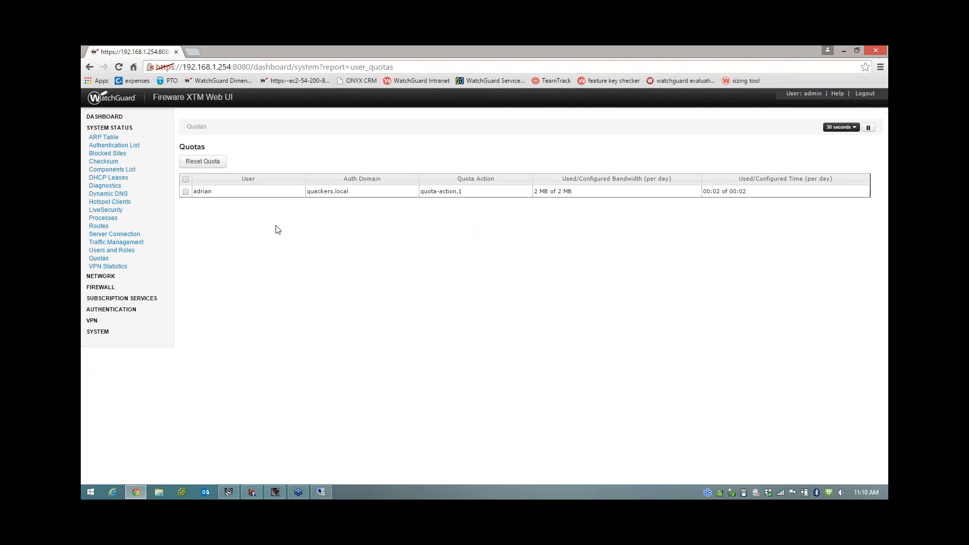
{"action": "mouse_move", "coordinate": [562, 209]}
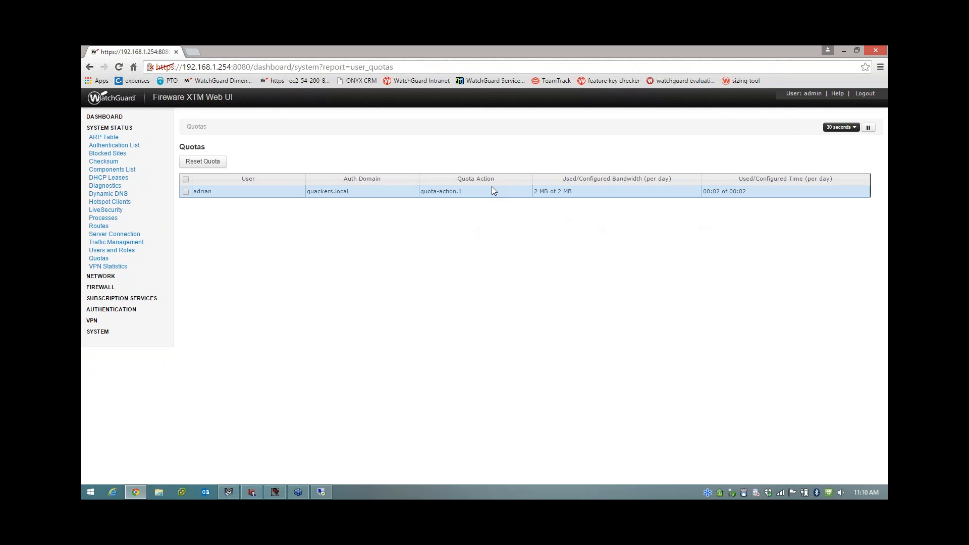
{"action": "left_click", "coordinate": [185, 191]}
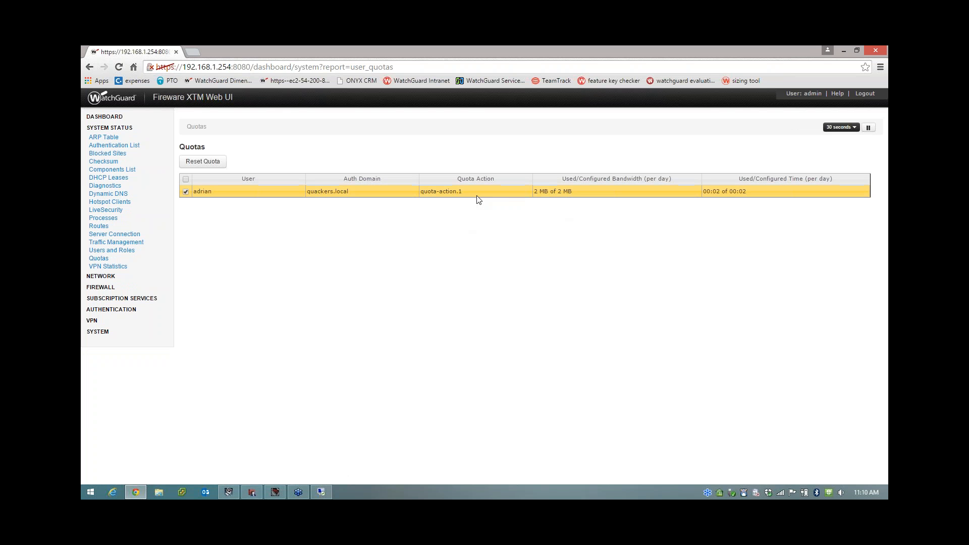
{"action": "left_click", "coordinate": [202, 161]}
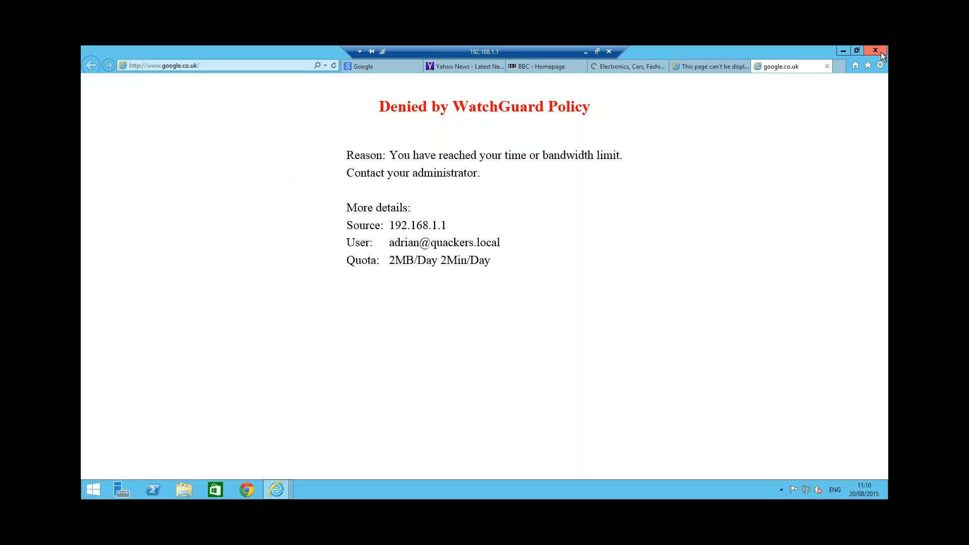
{"action": "left_click", "coordinate": [876, 50]}
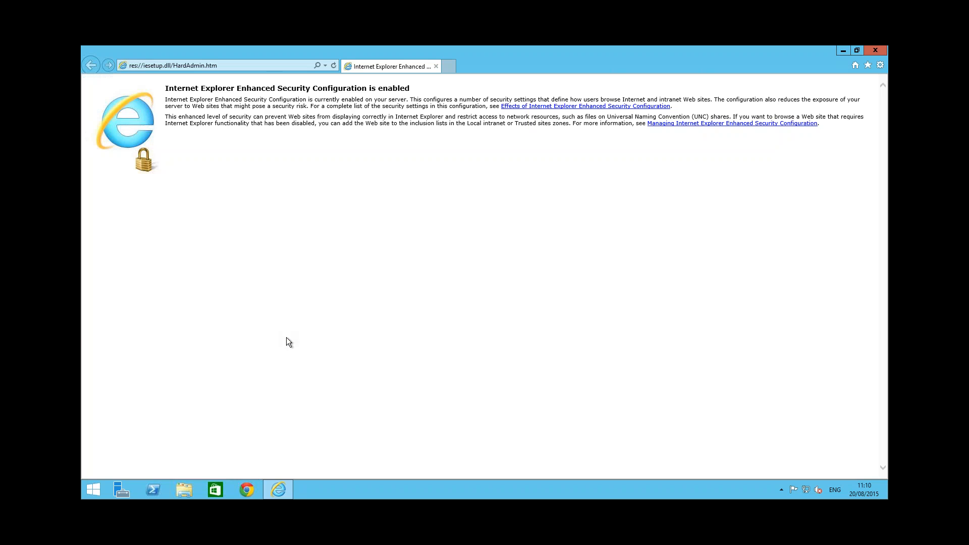
{"action": "type", "text": "http://www.google.co.uk/?gws_rd=ssl"}
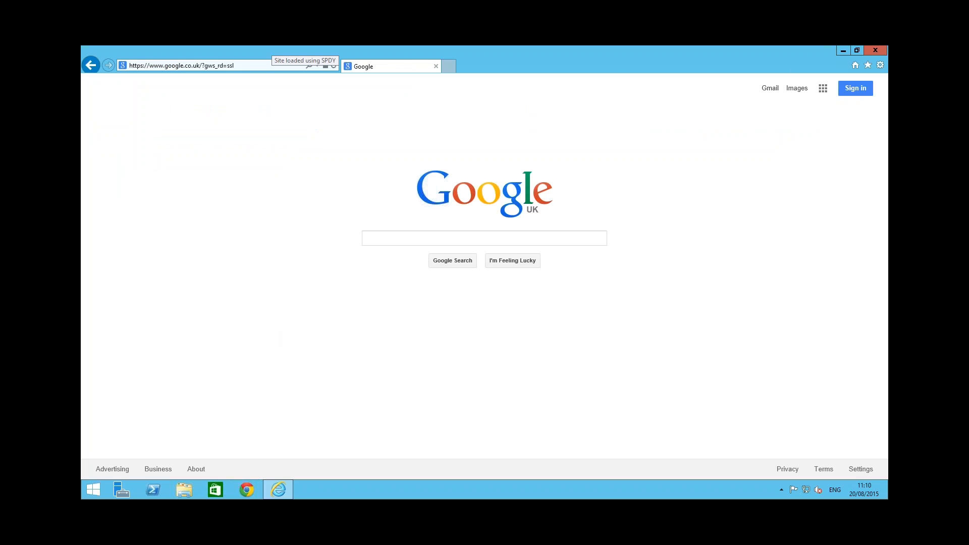
{"action": "mouse_move", "coordinate": [605, 55]}
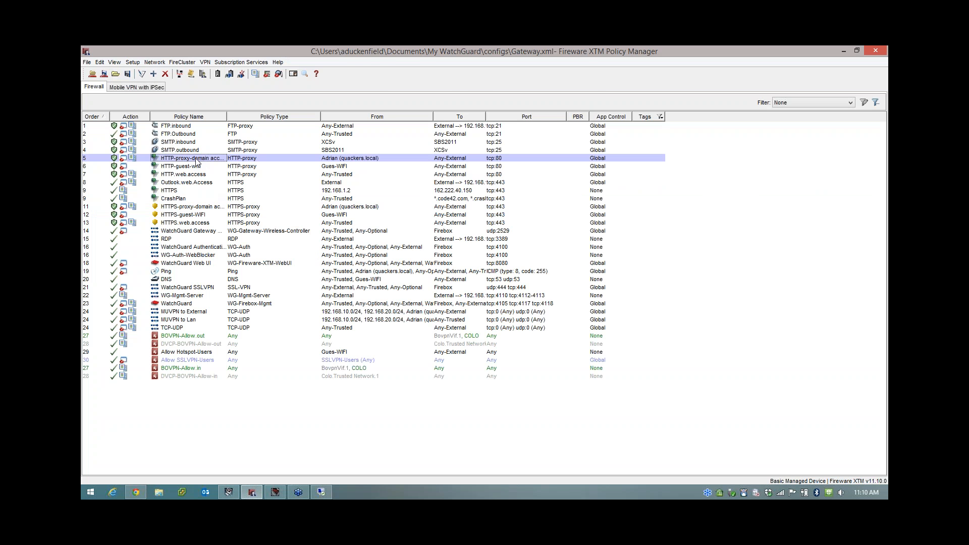
- In HTTP-proxy-domain access, remove Any-External and add FQDN *.youtube.com as destination
{"action": "double_click", "coordinate": [192, 157]}
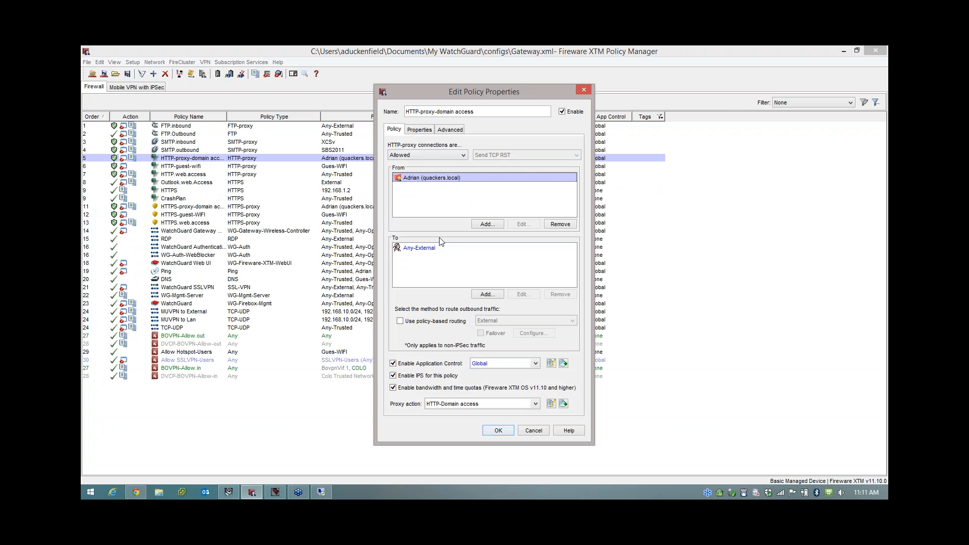
{"action": "left_click", "coordinate": [418, 248]}
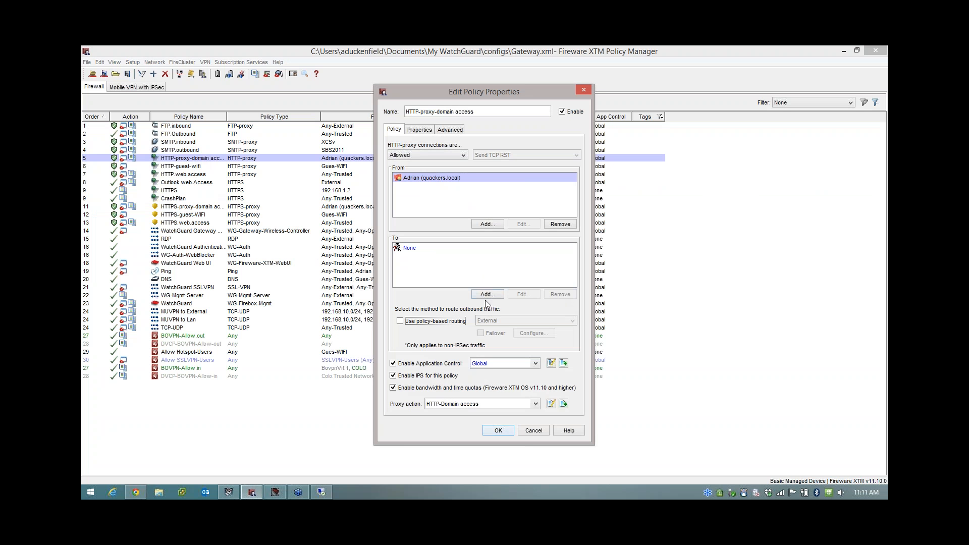
{"action": "left_click", "coordinate": [488, 293]}
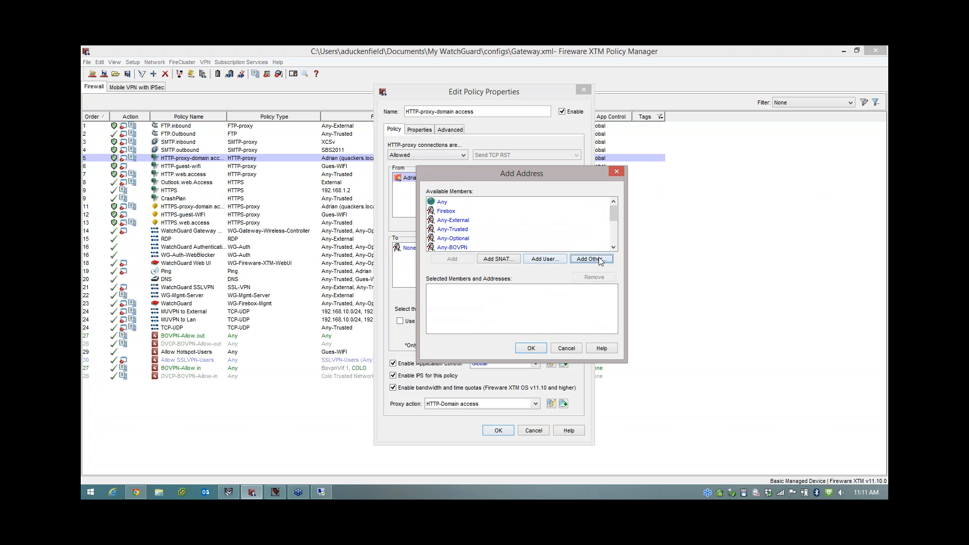
{"action": "left_click", "coordinate": [589, 259]}
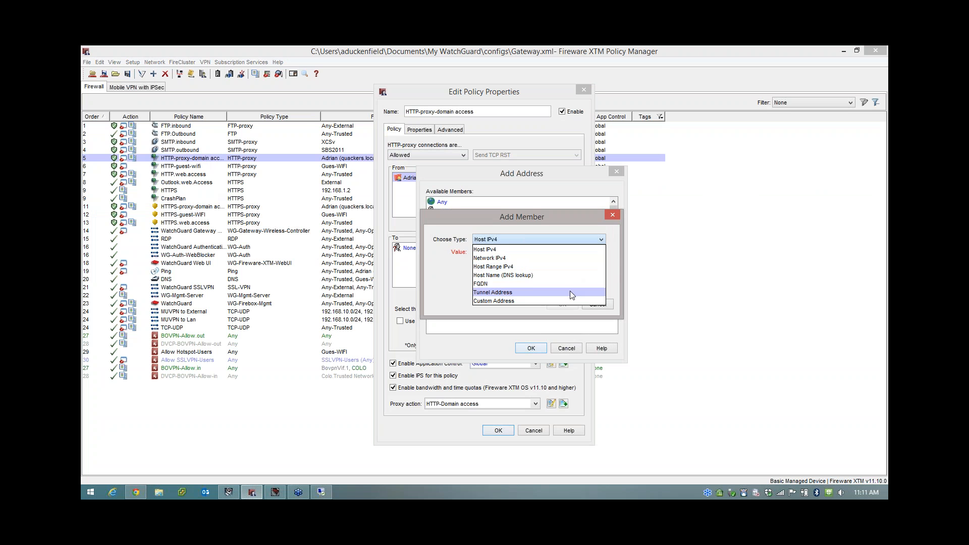
{"action": "left_click", "coordinate": [482, 283]}
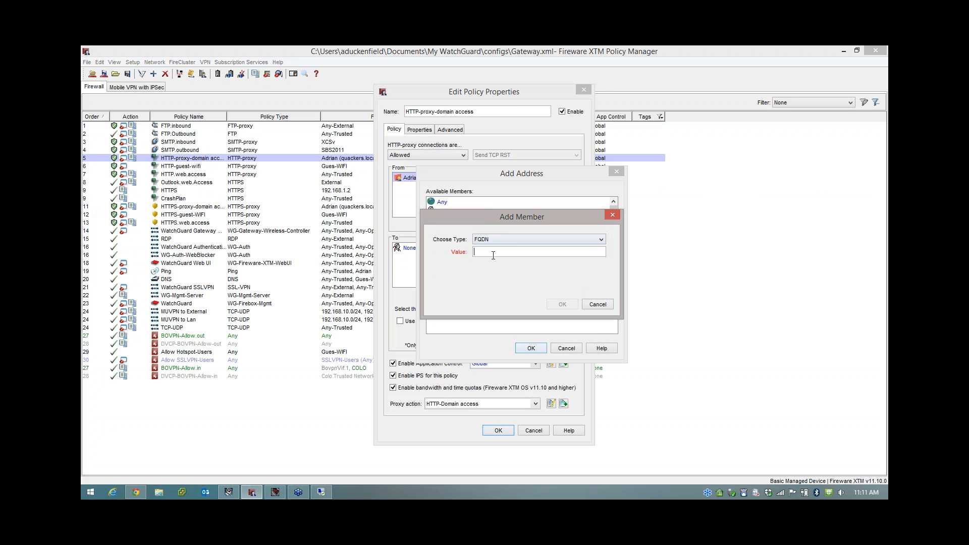
{"action": "type", "text": "youtube.com"}
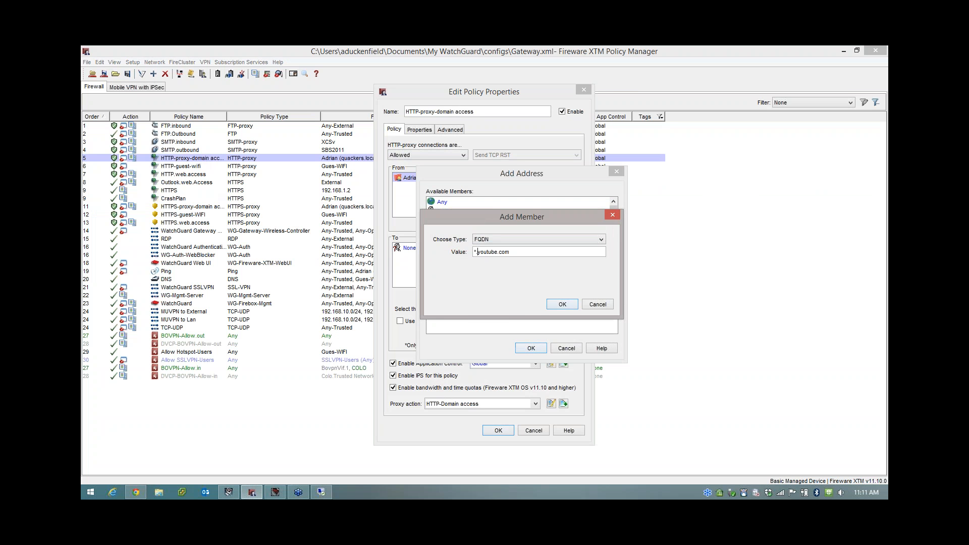
{"action": "left_click", "coordinate": [561, 303]}
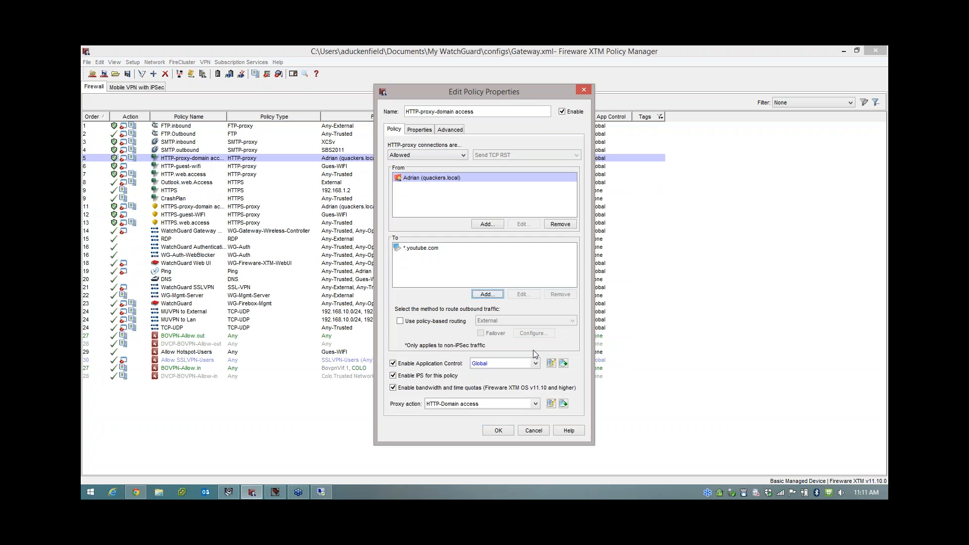